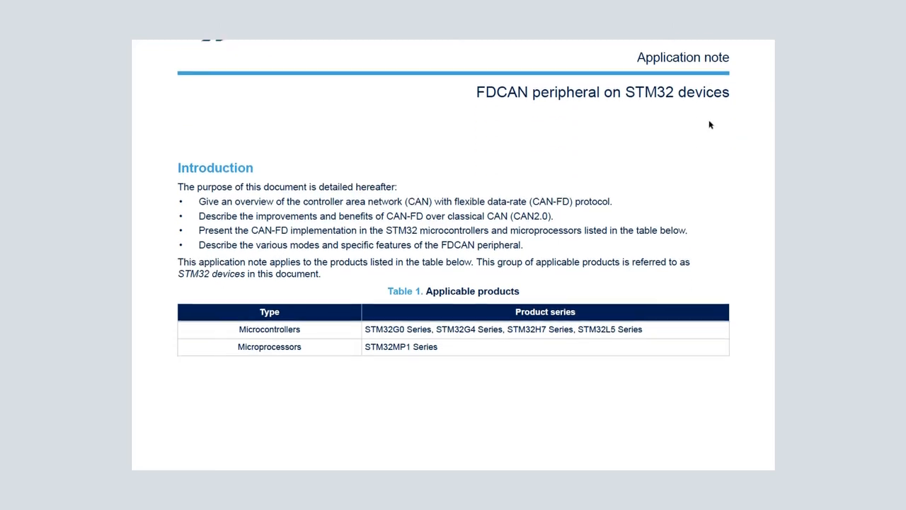
Launch STM32CubeIDE from the desktop shortcut and open its empty workspace.
scroll("down", 3)
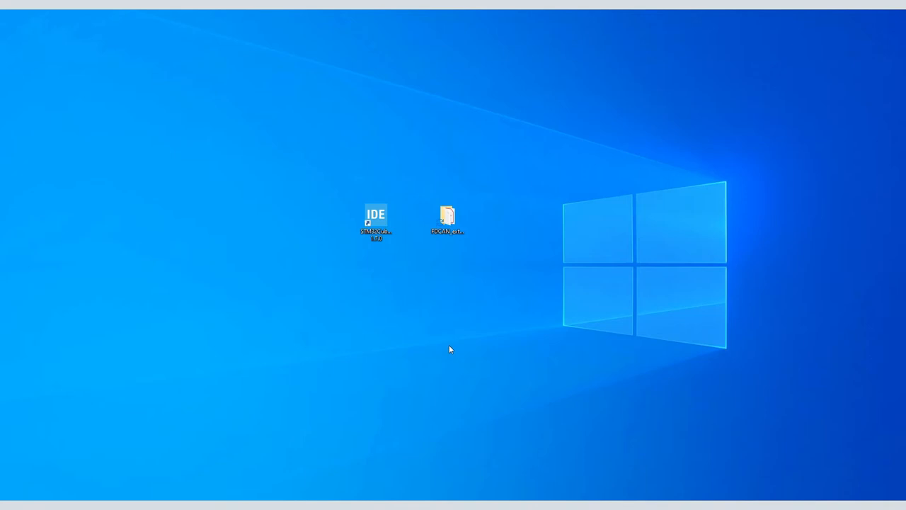
double_click(377, 215)
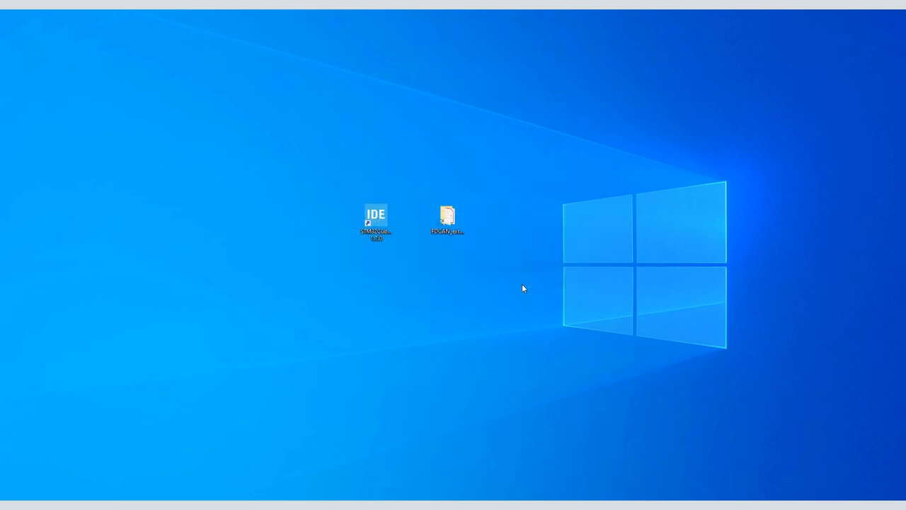
double_click(376, 219)
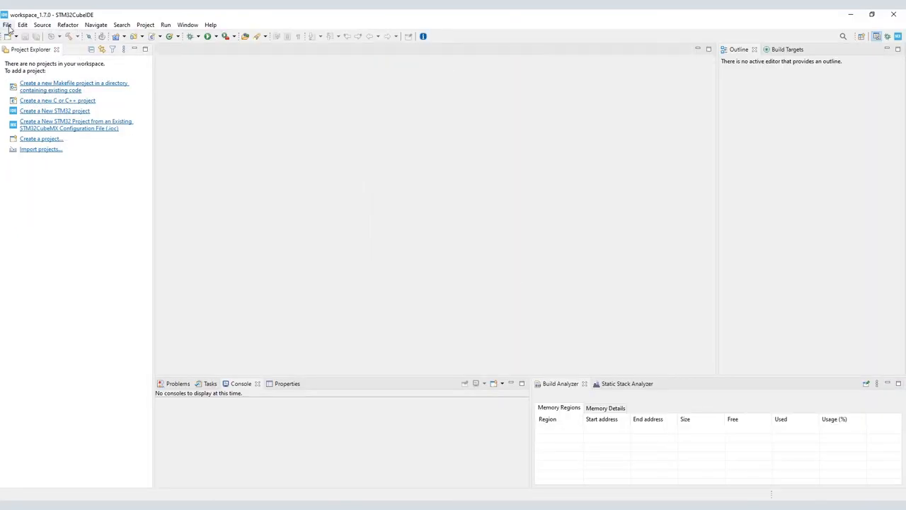
left_click(6, 26)
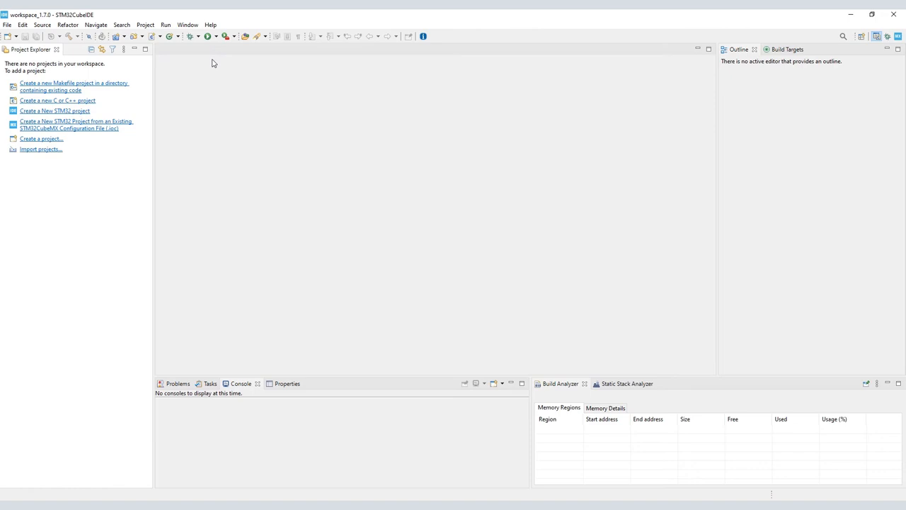
left_click(53, 110)
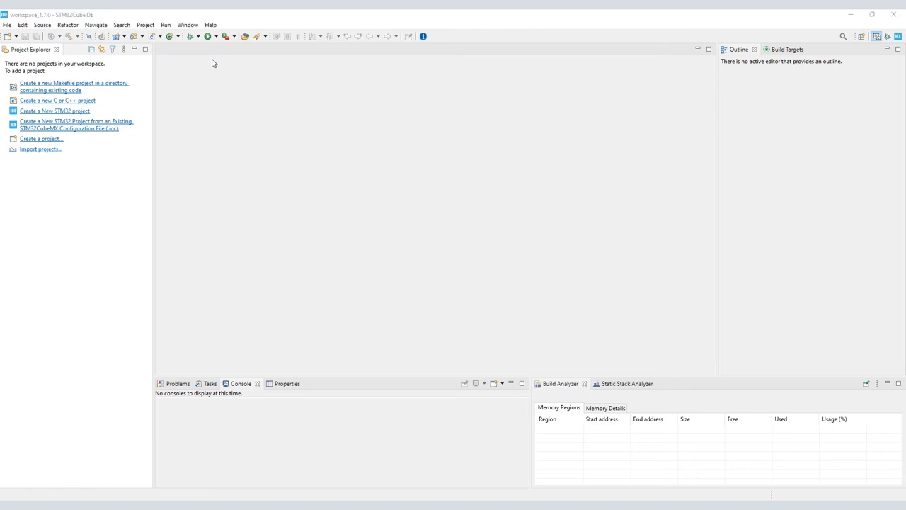
Start a new STM32 project targeting the STM32H743ZI part and continue to project setup.
left_click(54, 110)
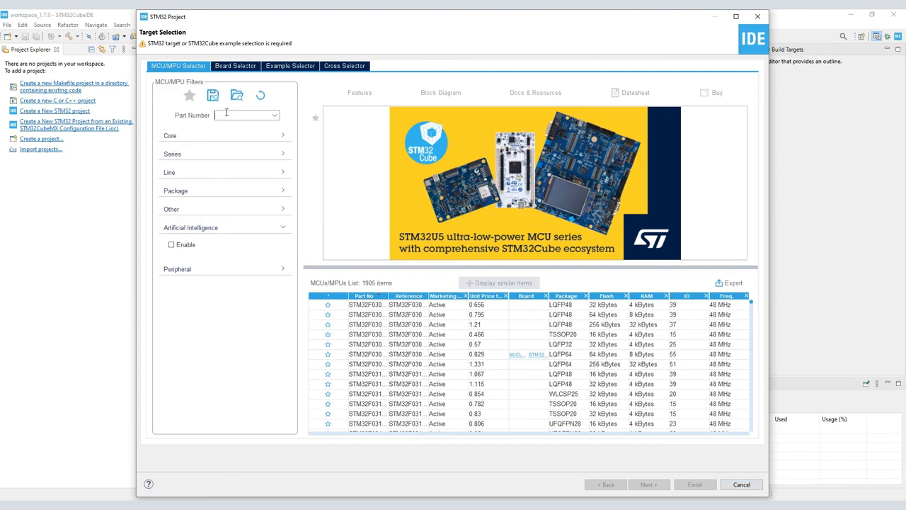
type("S")
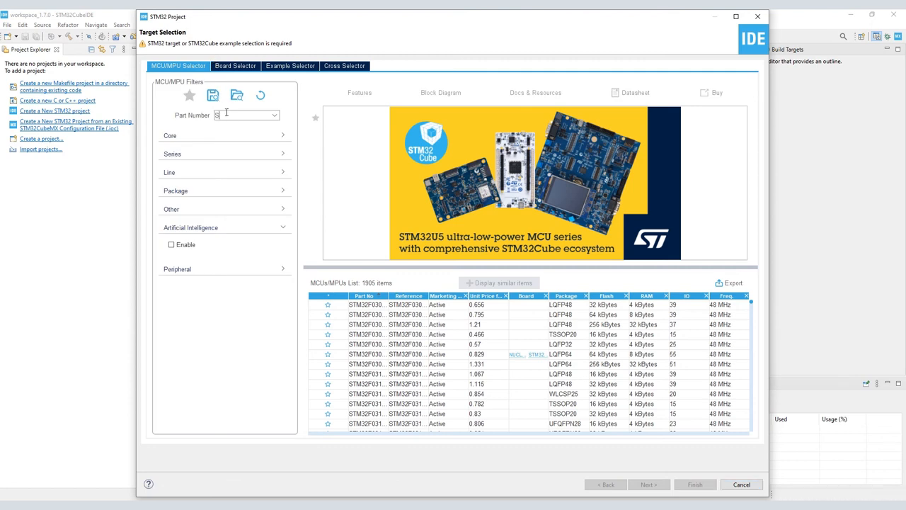
type("STM32H743Z")
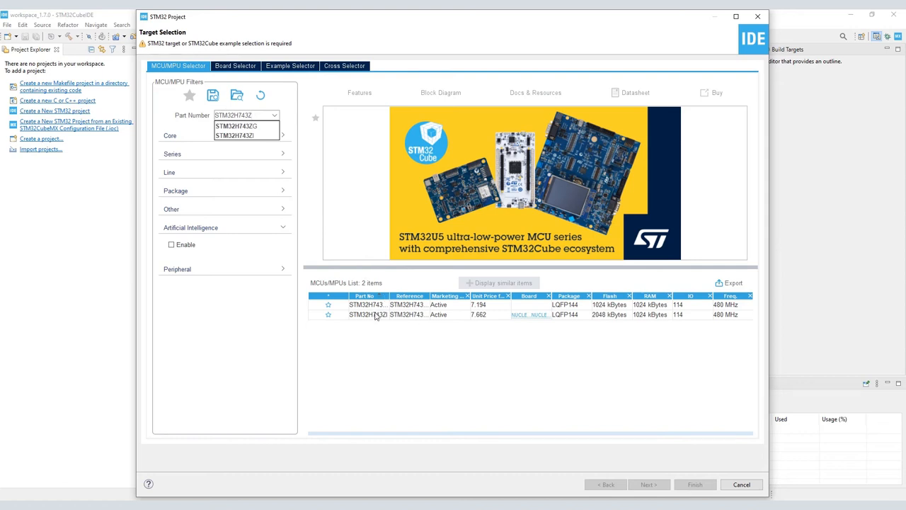
left_click(366, 315)
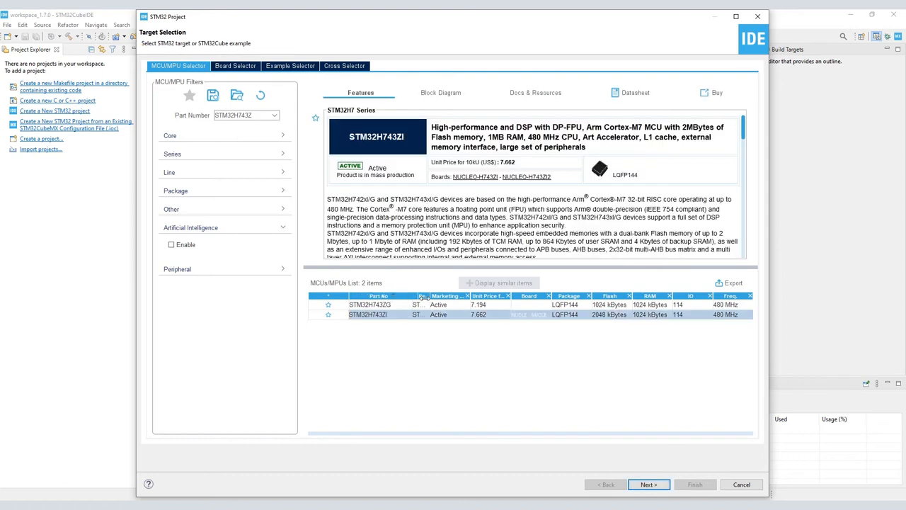
left_click(368, 314)
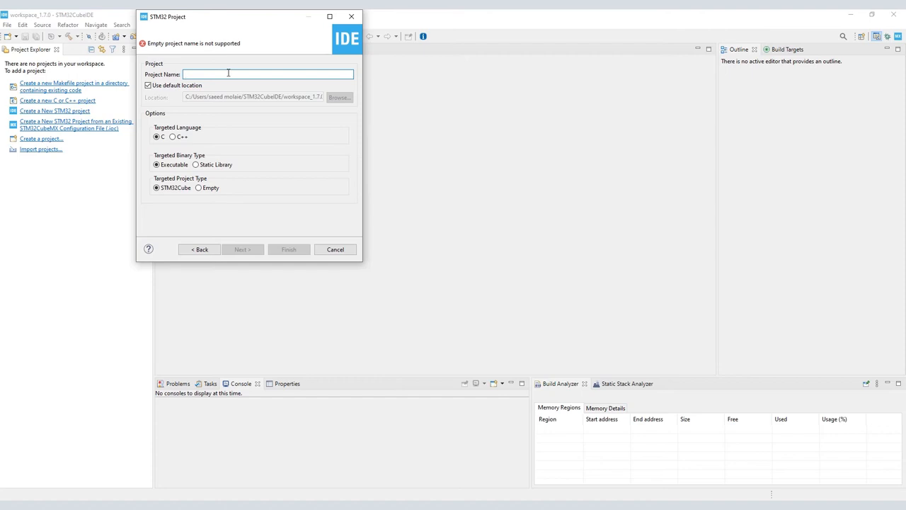
Name the project FDCAN_external_loopback_demo and finish creating it with default settings.
type("FDCAN_external_loopback_demo")
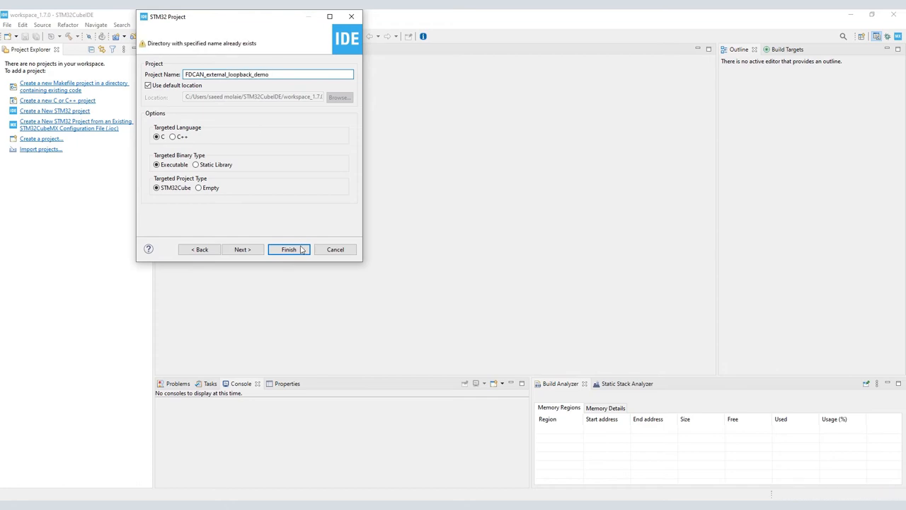
left_click(289, 249)
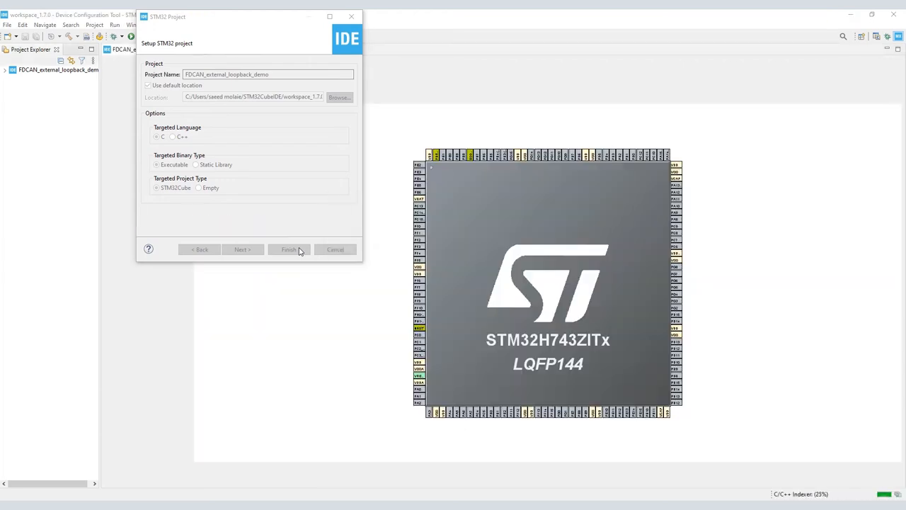
Activate the FDCAN2 peripheral under Connectivity in the device configuration.
left_click(289, 249)
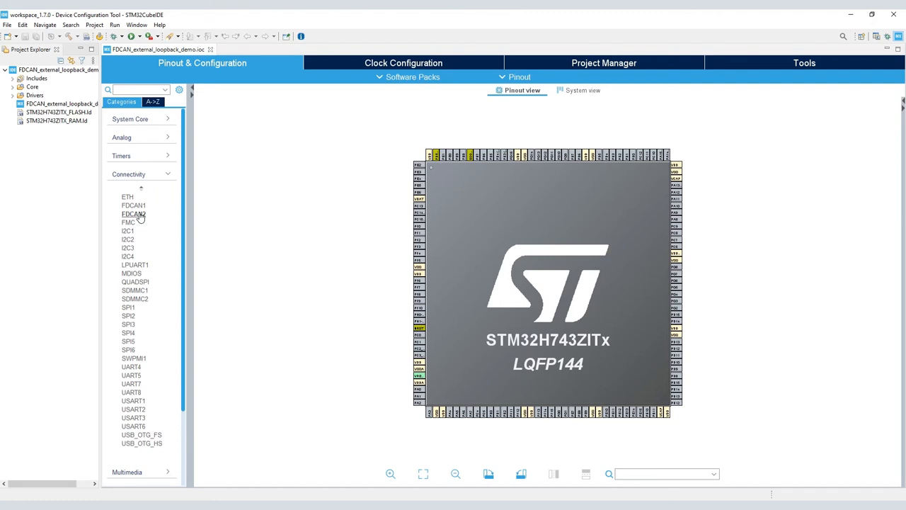
left_click(133, 214)
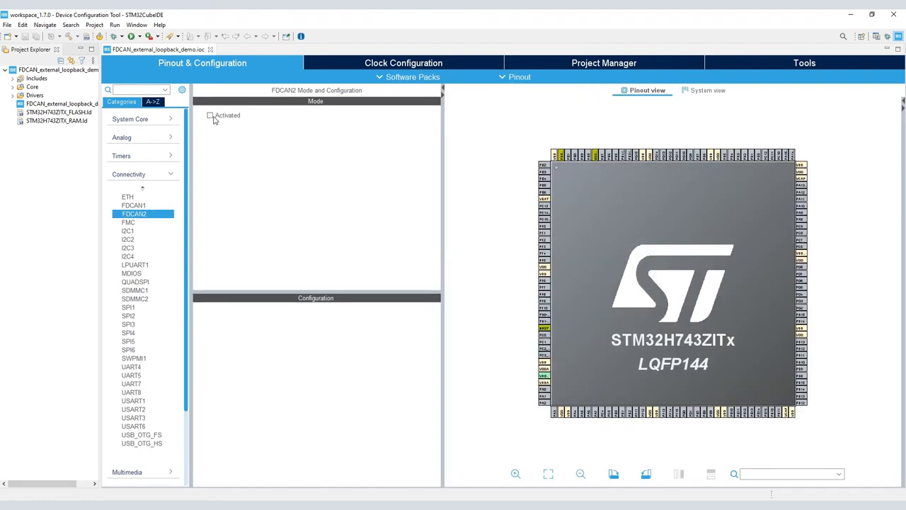
left_click(209, 115)
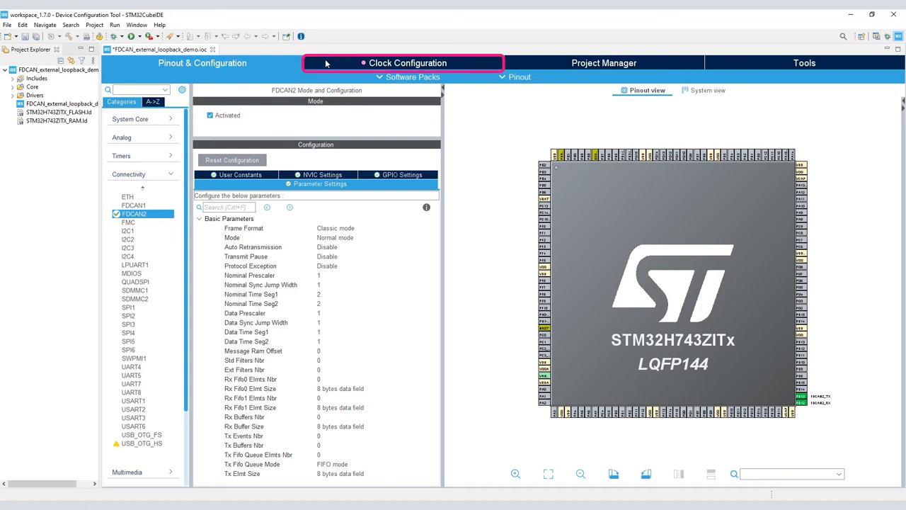
Review the Clock Configuration, answering the clock solver prompt, and check the FDCAN clock source.
left_click(407, 63)
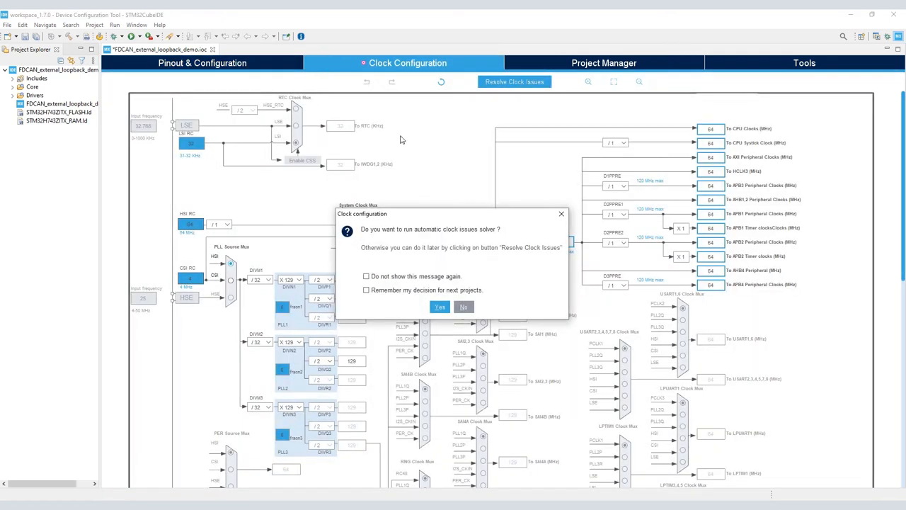
left_click(438, 305)
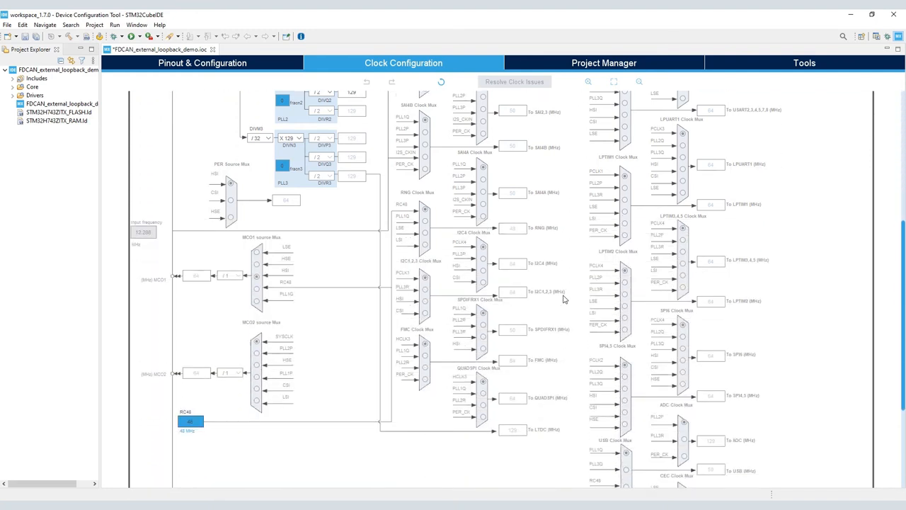
scroll("down", 3)
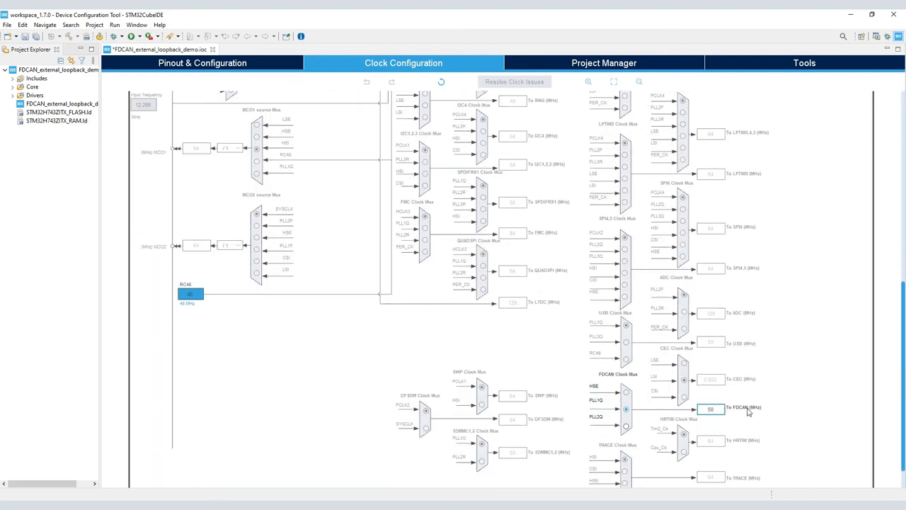
left_click(201, 62)
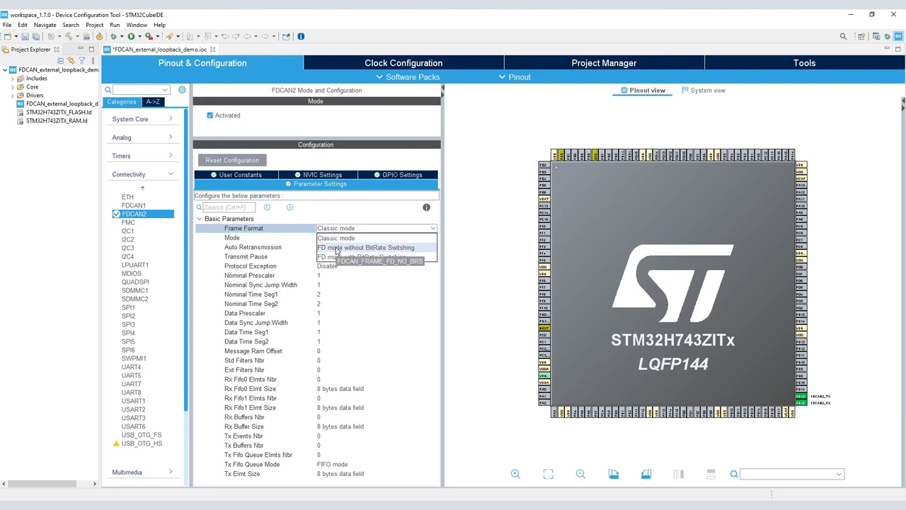
Set FDCAN2 to FD mode with BitRate Switching, External LoopBack mode, with Auto Retransmission and Transmit Pause.
left_click(366, 256)
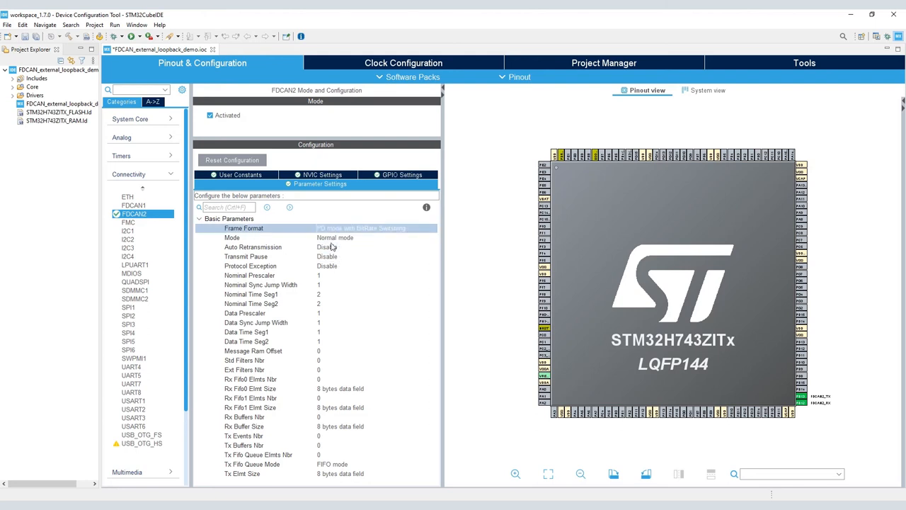
left_click(375, 237)
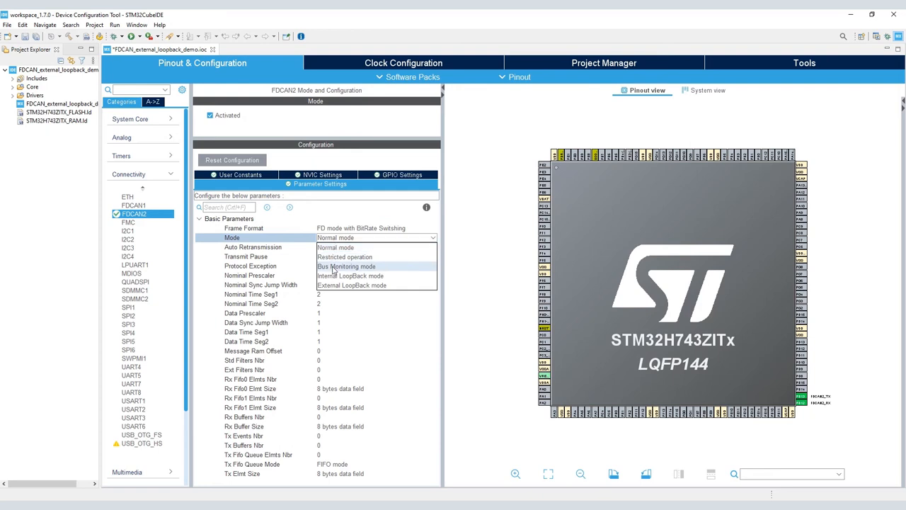
left_click(351, 284)
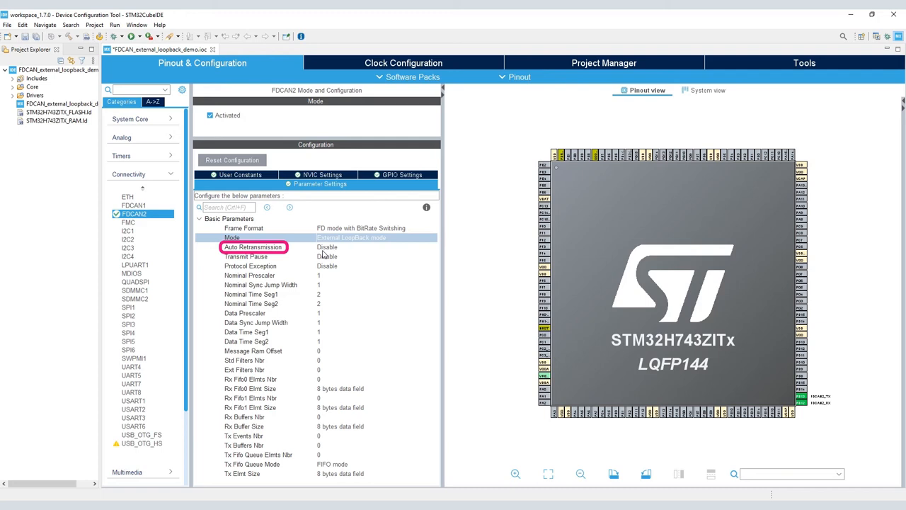
left_click(246, 256)
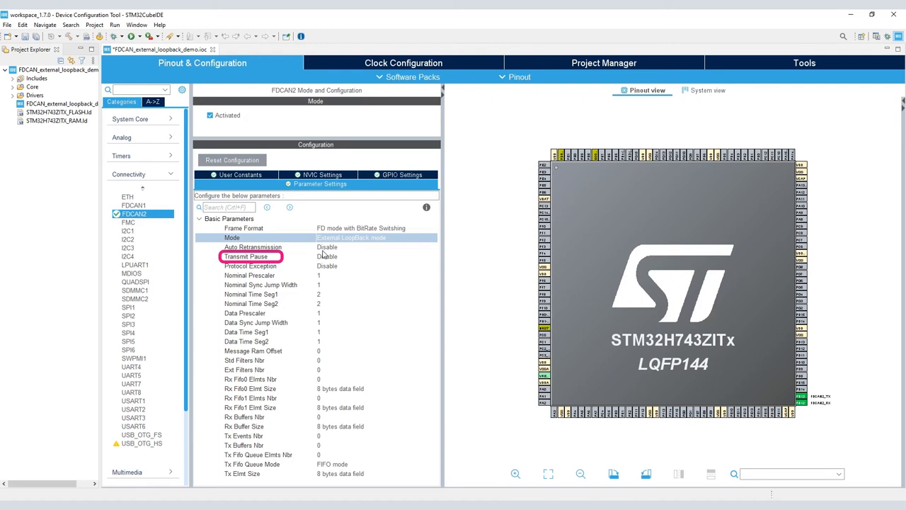
left_click(249, 266)
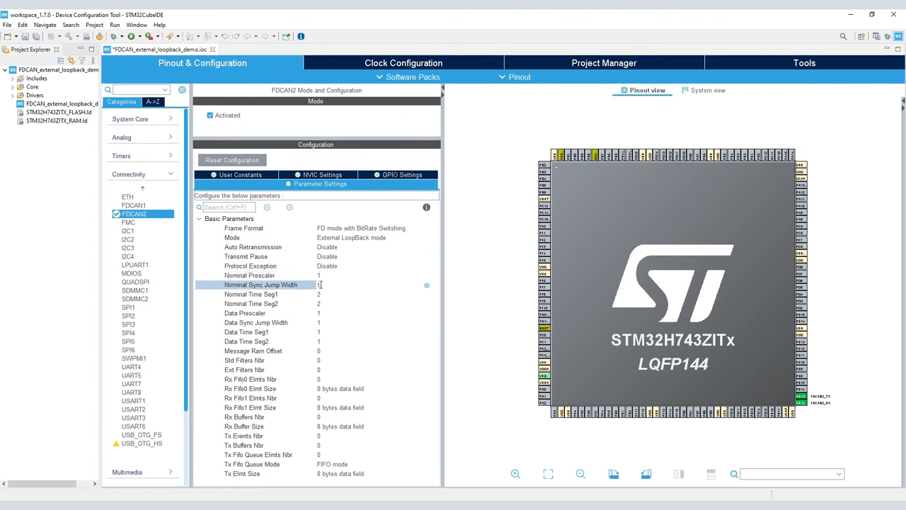
Enter Nominal Sync Jump Width 13 and Nominal Time Seg1 86 for FDCAN2.
type("13")
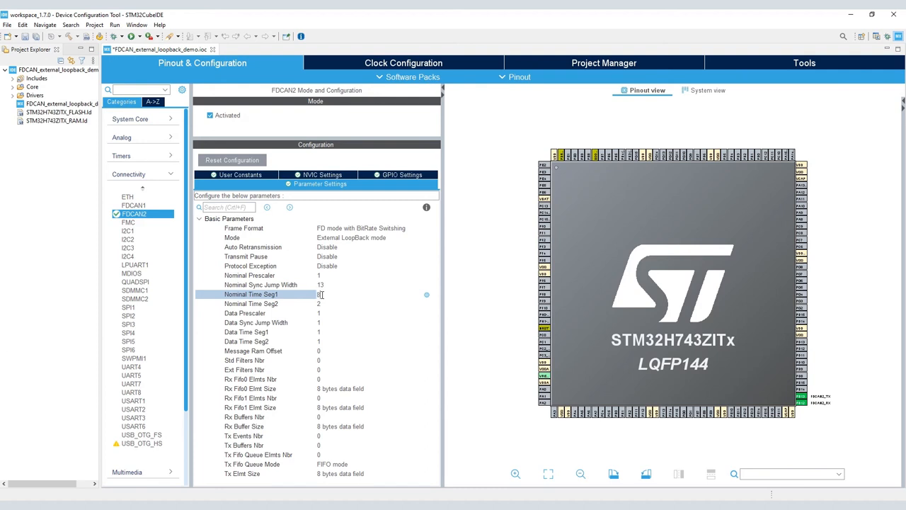
type("86")
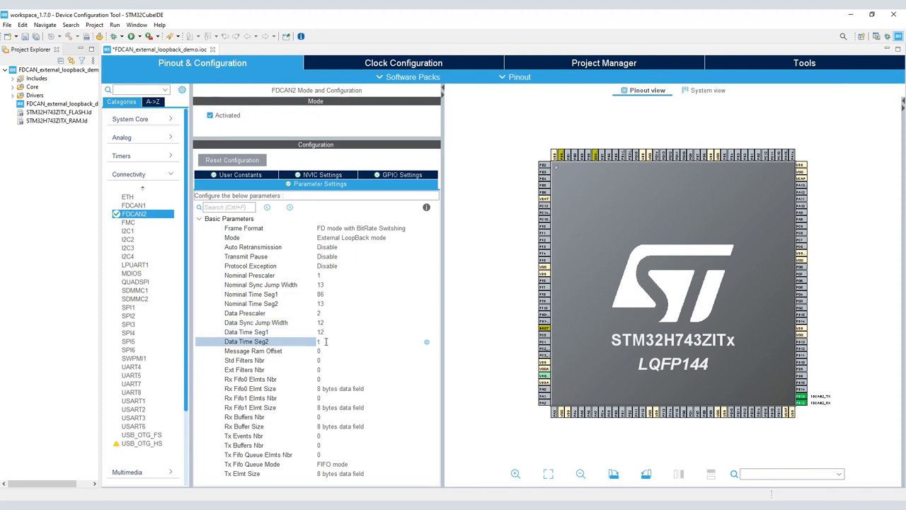
Finish FDCAN2 data bit timing, set Std Filters Nbr 1, and make the receive buffer hold 12-byte data.
left_click(276, 351)
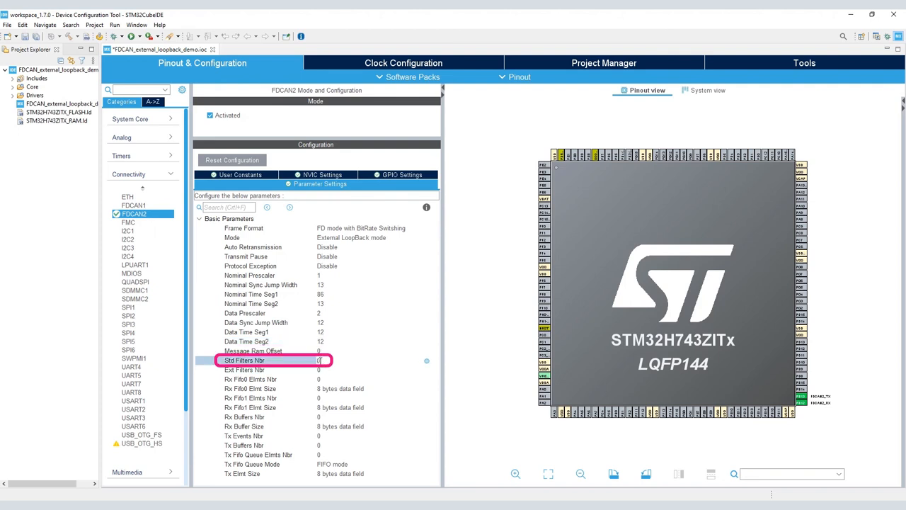
type("1")
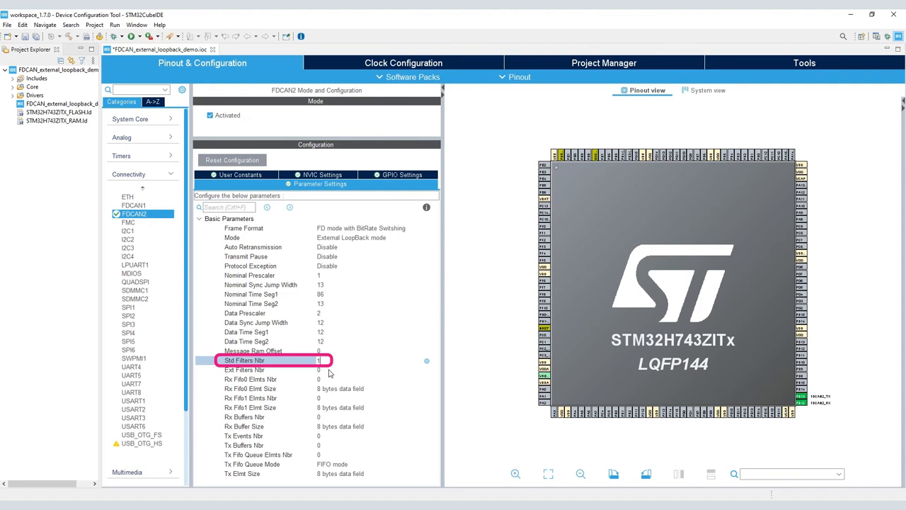
left_click(269, 368)
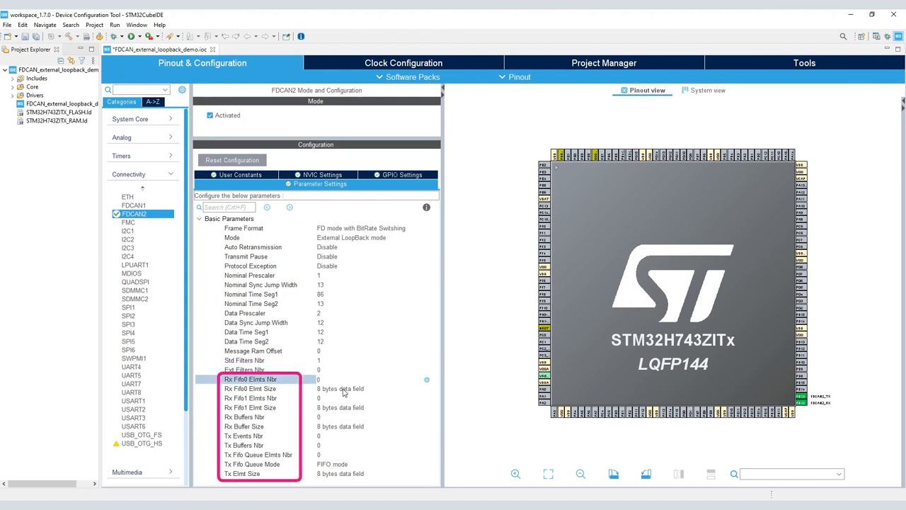
mouse_move(342, 411)
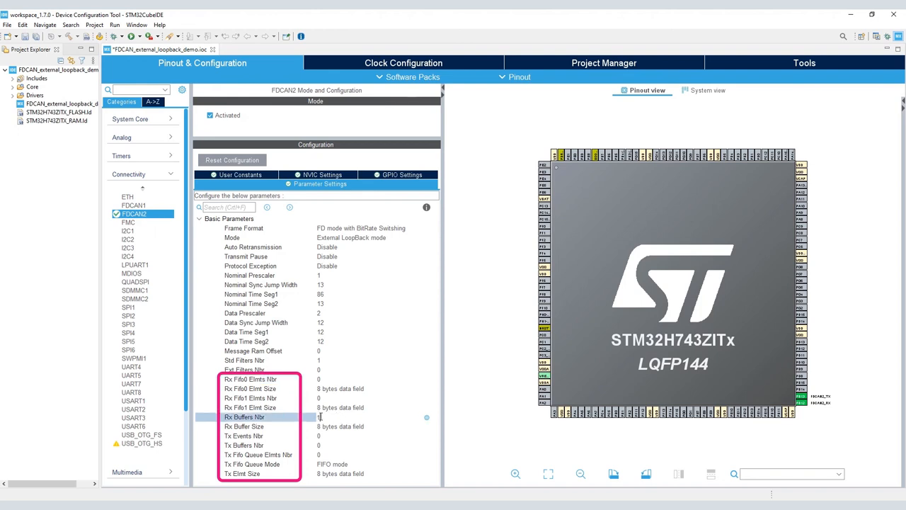
left_click(340, 427)
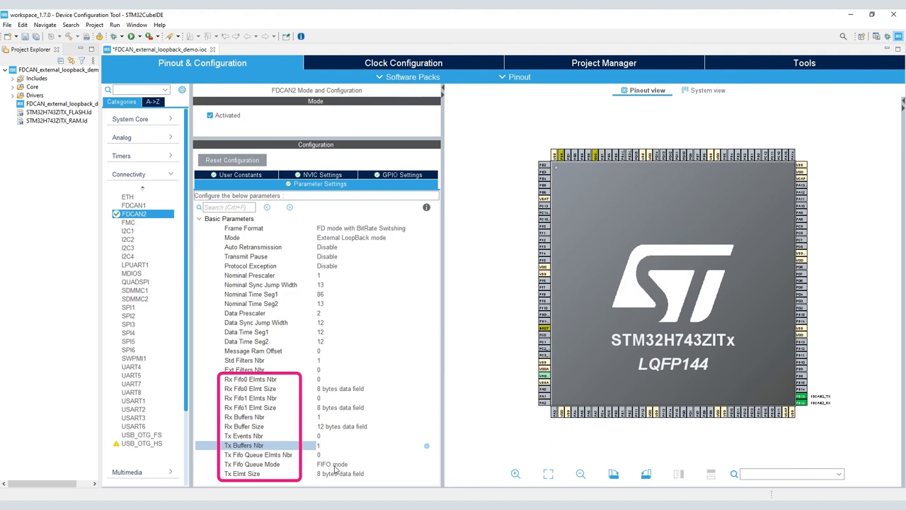
mouse_move(332, 478)
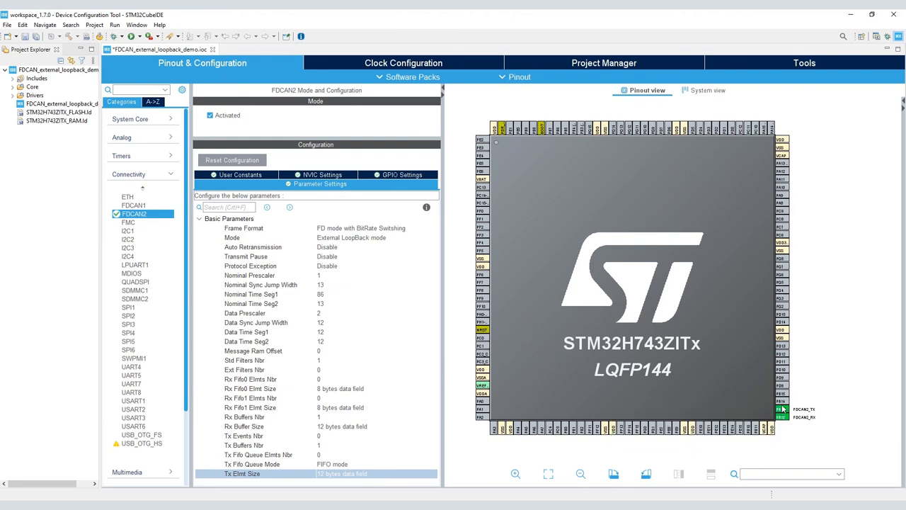
Set FDCAN2 Tx Elmt Size to 12 bytes data field.
left_click(781, 408)
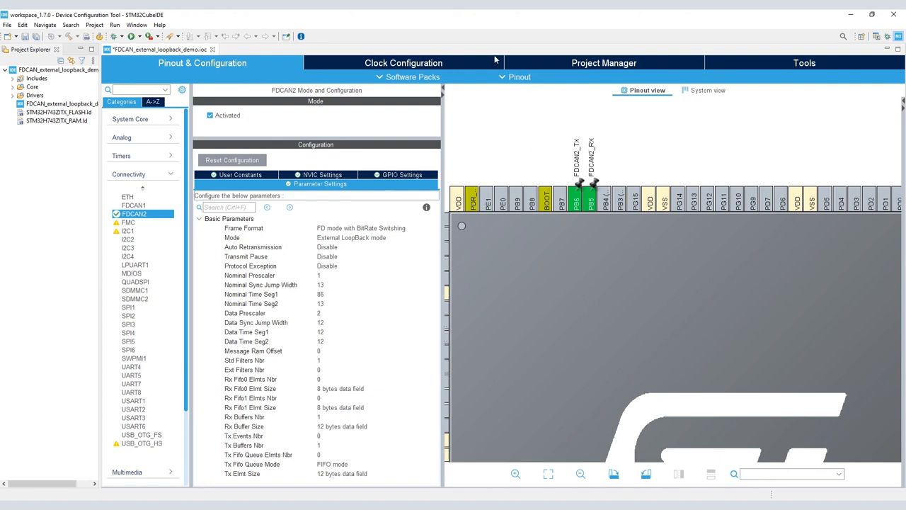
mouse_move(82, 45)
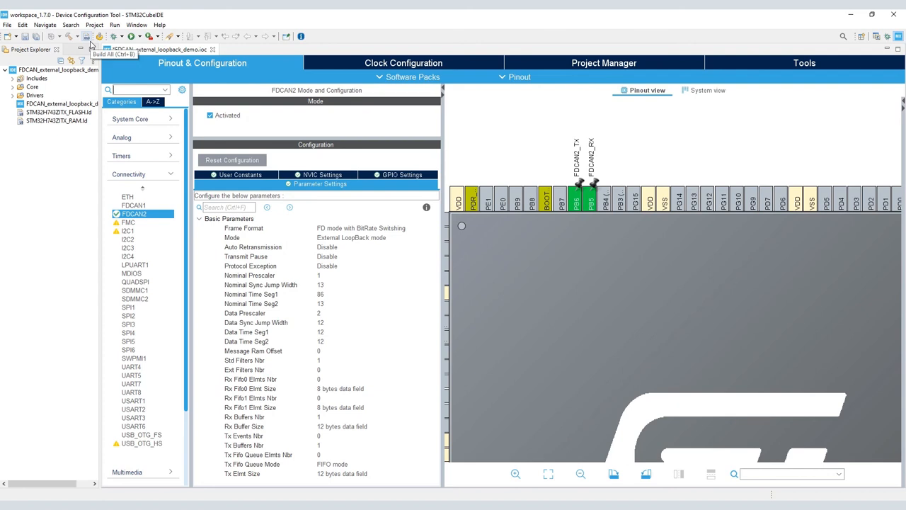
Build the project and agree to open the C/C++ perspective.
left_click(85, 37)
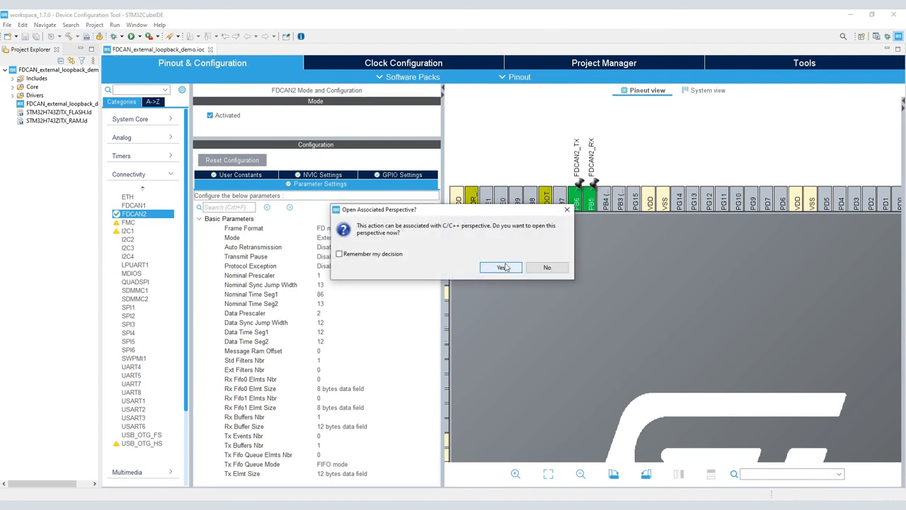
left_click(502, 266)
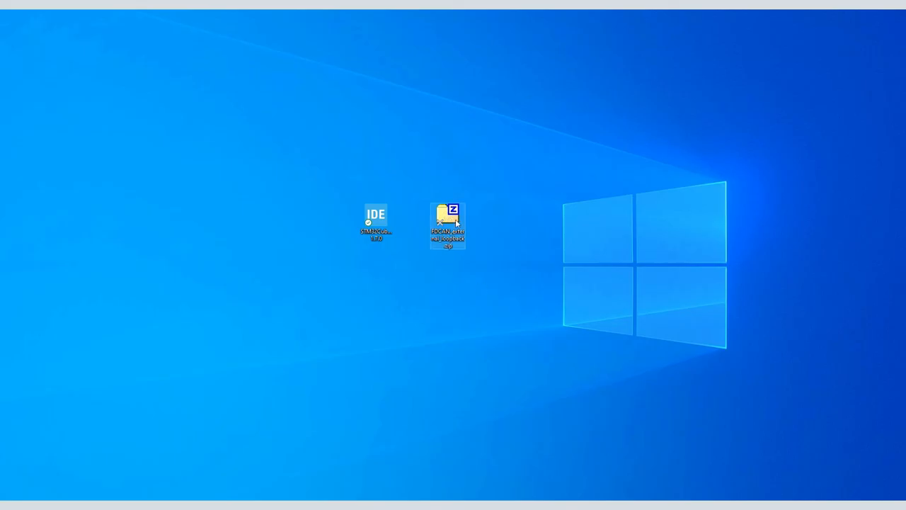
Browse into FDCAN_external_loopback.zip and open code_to_be_added.txt in Notepad.
double_click(447, 224)
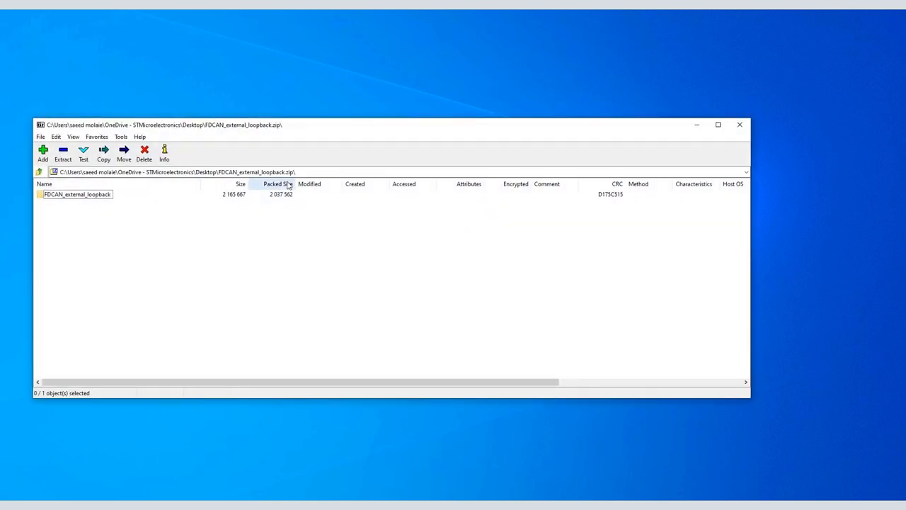
double_click(76, 194)
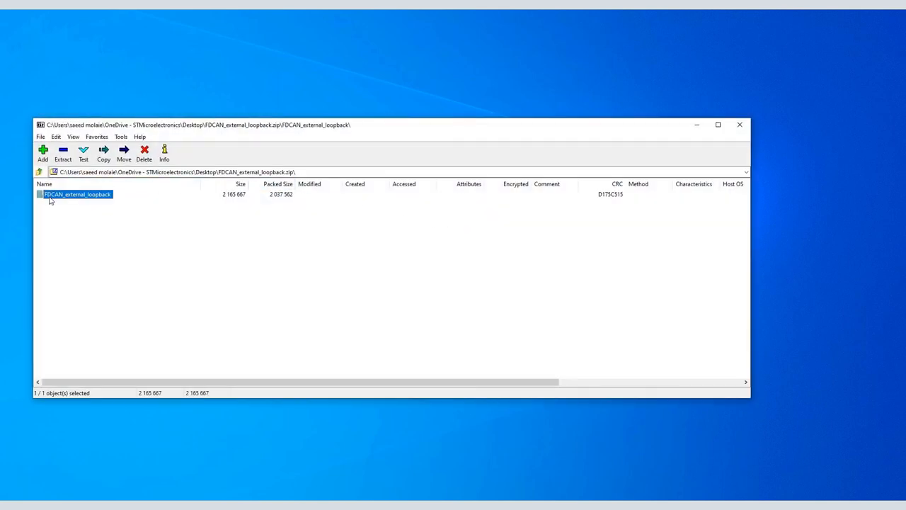
double_click(76, 194)
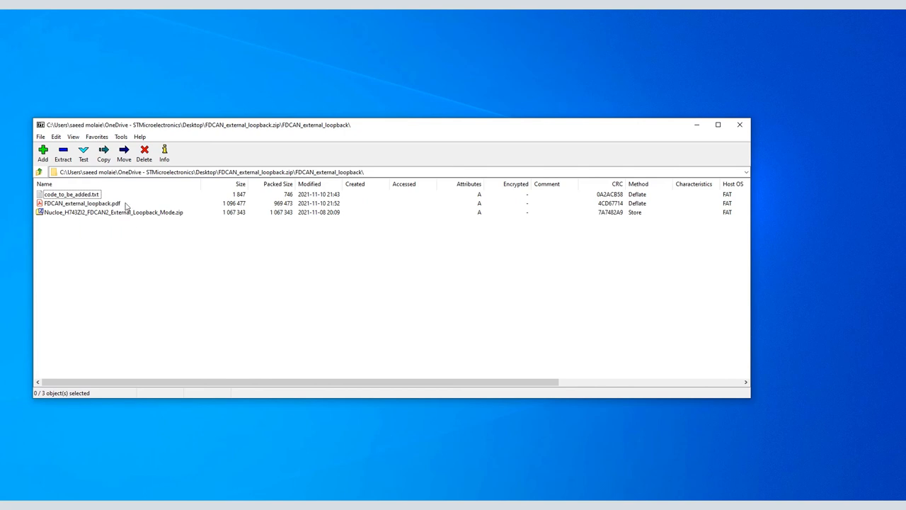
left_click(70, 194)
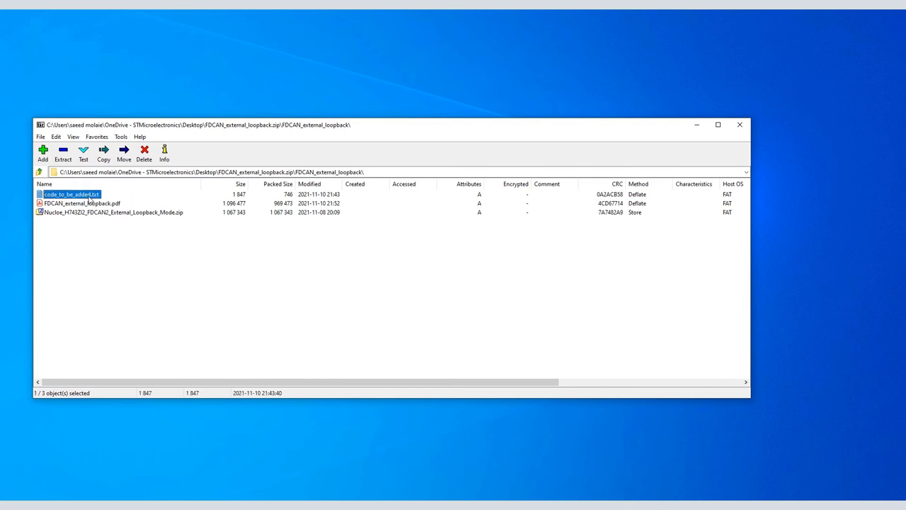
double_click(71, 194)
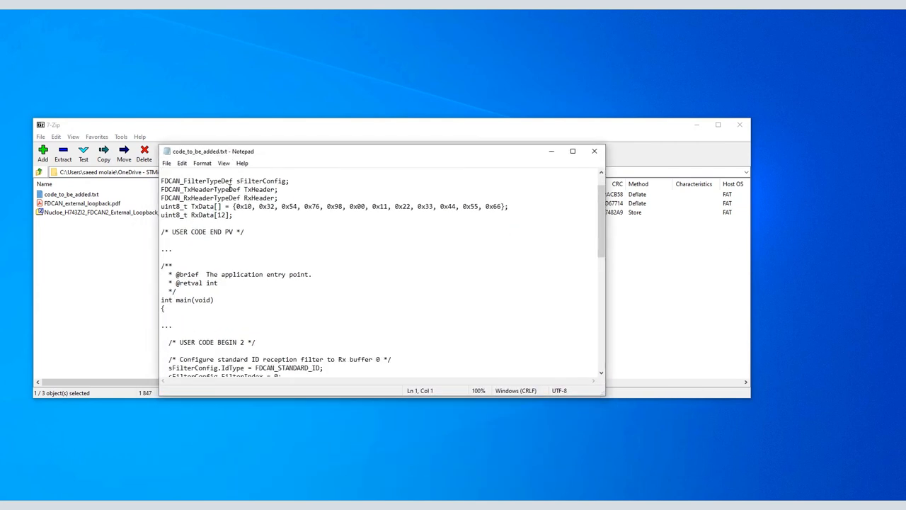
Read the FDCAN snippet to its end in Notepad and switch back to main.c in STM32CubeIDE.
scroll("down", 3)
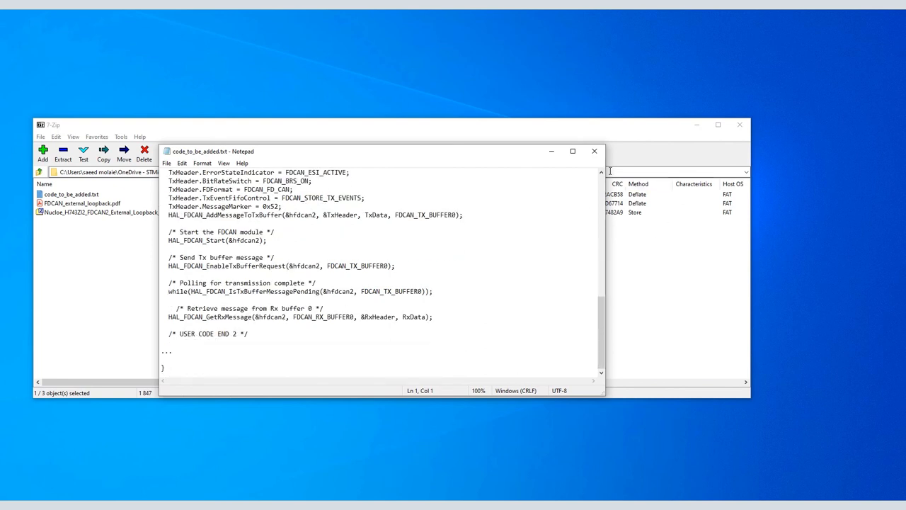
left_click(594, 150)
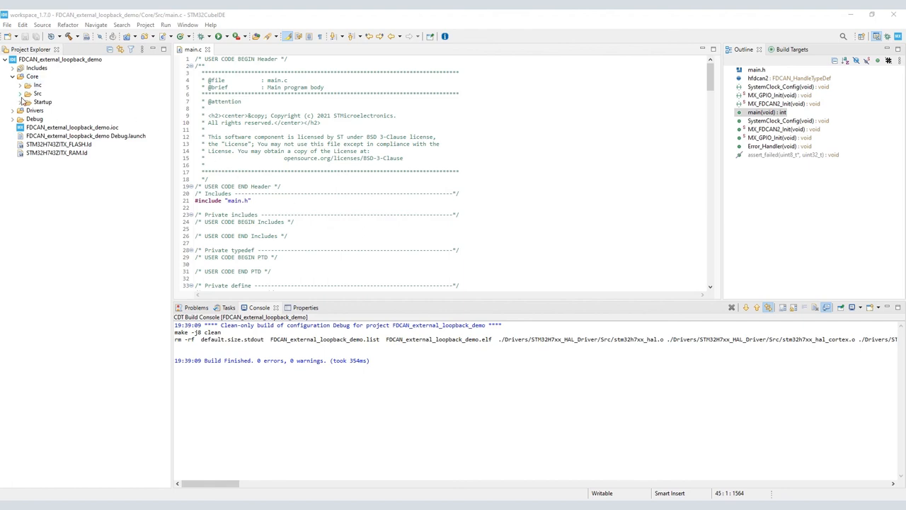
Declare TxHeader, RxHeader, a 12-byte TxData initializer (0x10, 0x32, ...) and RxData[12] under USER CODE BEGIN PV.
left_click(29, 94)
type("FDCAN_FilterTypeDef sFilterConfig;")
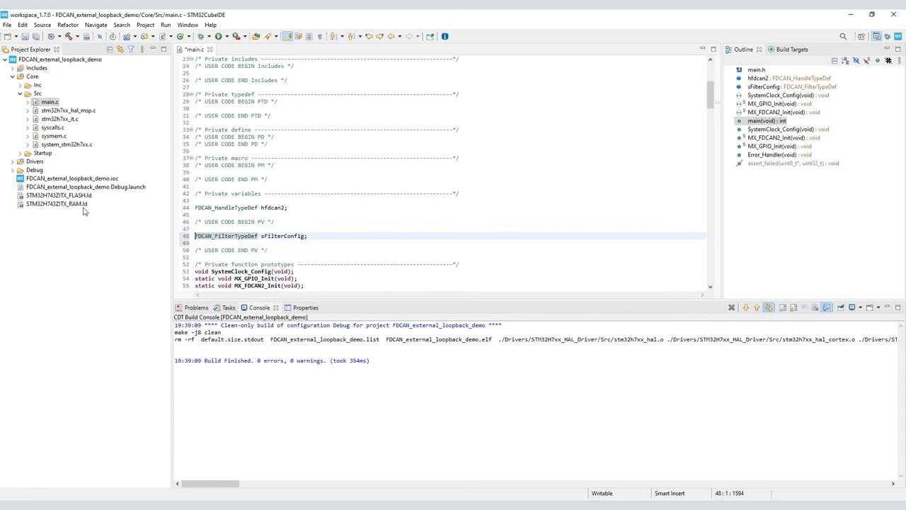
type("FDCAN_TxHeaderTypeDef TxHeader;")
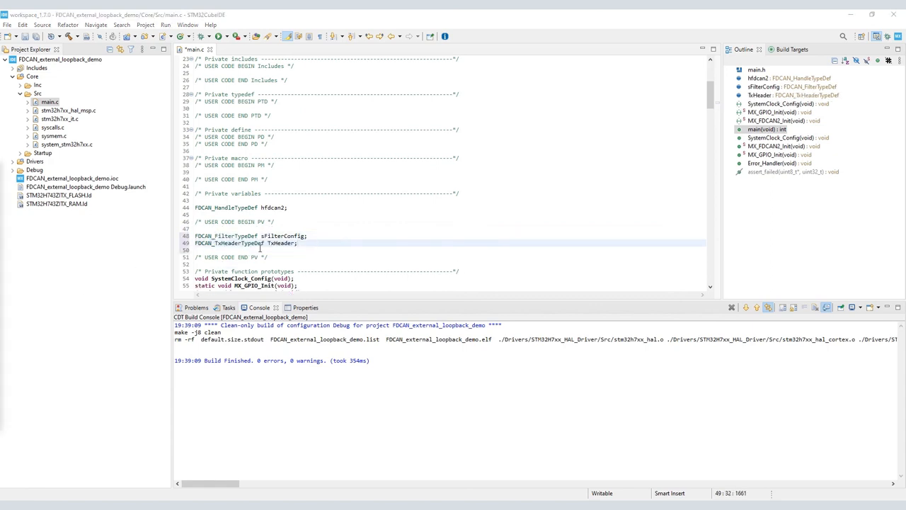
type("FDCAN_RxHeaderTypeDef RxHeader;")
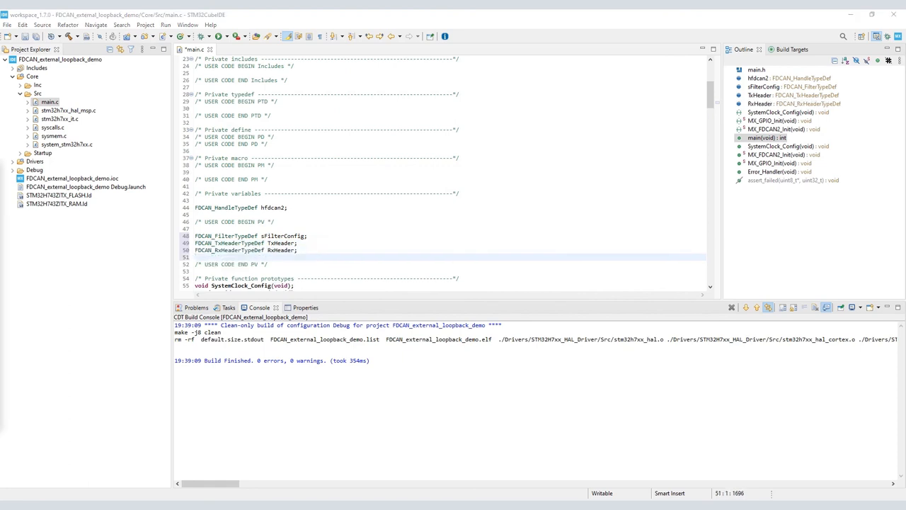
type("uint8_t TxData[] = {0x10, 0x32, 0x54, 0x76, 0x98, 0x00, 0x11, 0x22, 0x33, 0x44, 0x55, 0x66};")
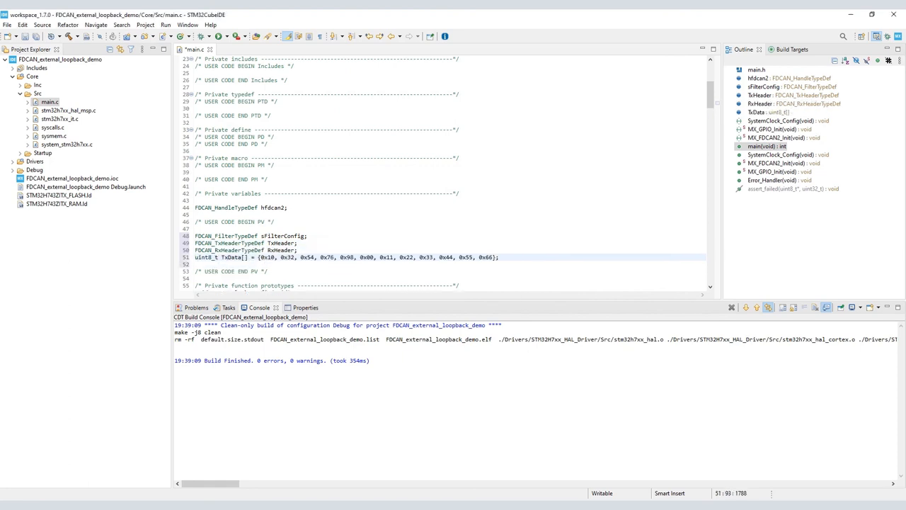
type("uint8_t RxData[12];")
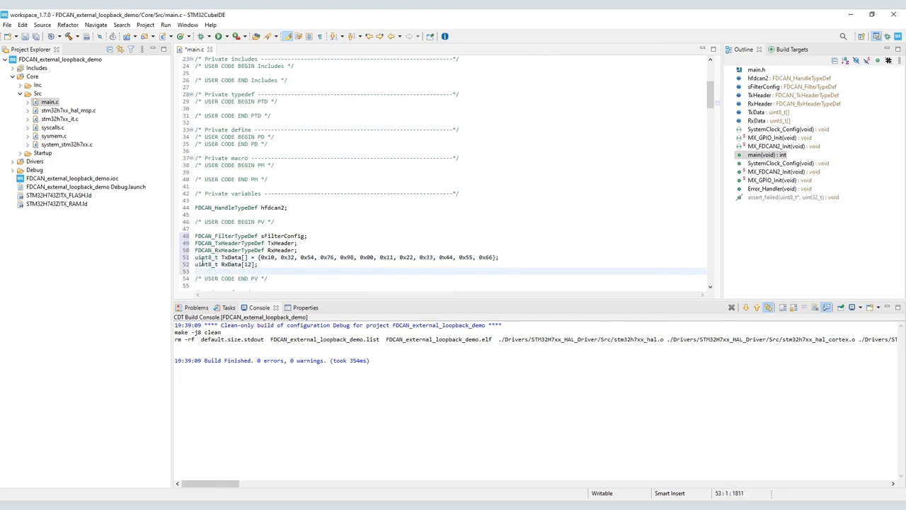
scroll("down", 3)
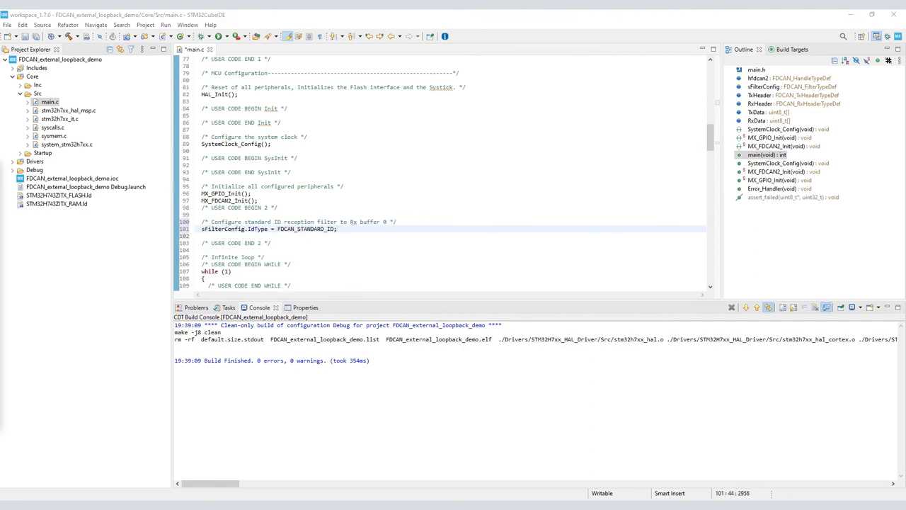
Set sFilterConfig: index 0, dual filter to Rx buffer 0, FilterID1 0x111, FilterID2 0x0, RxBufferIndex 0.
type("sFilterConfig.FilterIndex = 0;")
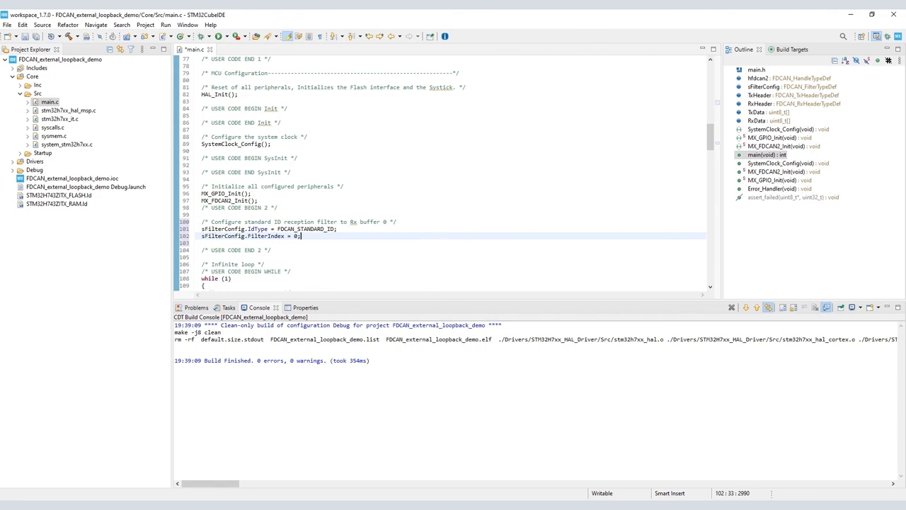
key("Return")
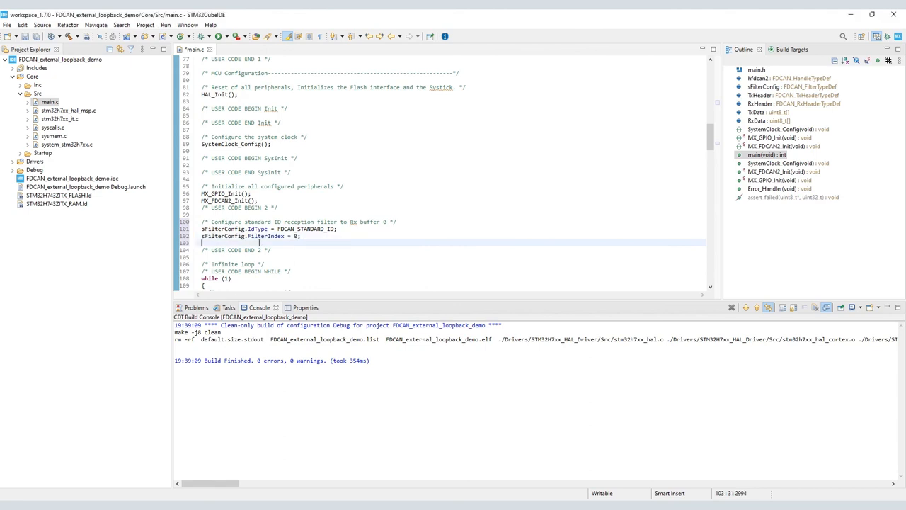
type("sFilterConfig.FilterType = FDCAN_FILTER_DUAL;")
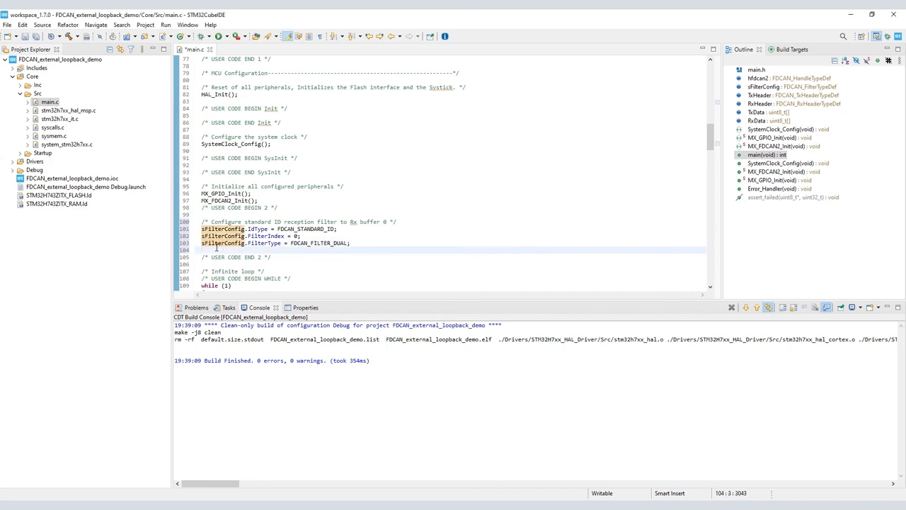
type("sFilterConfig.FilterConfig = FDCAN_FILTER_TO_RXBUFFER;")
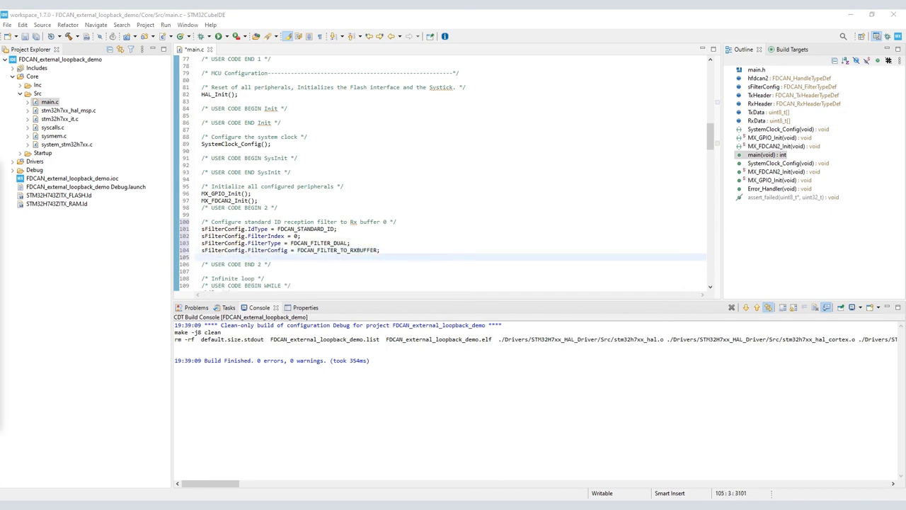
type("sFilterConfig.FilterID1 = 0x111;")
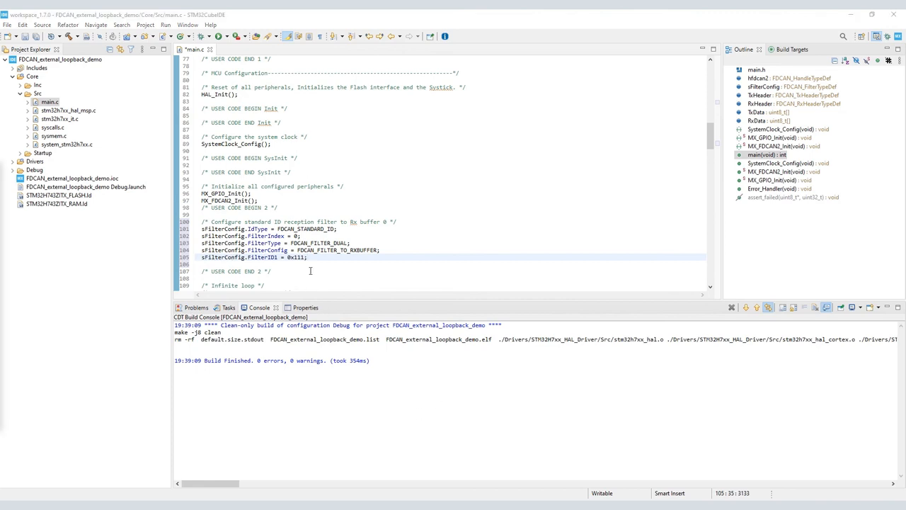
type("sFilterConfig.FilterID2 = 0x0; // This parameter is ignored if FilterConfig is set to FDCAN_FILTER_TO_RXBUFFER.")
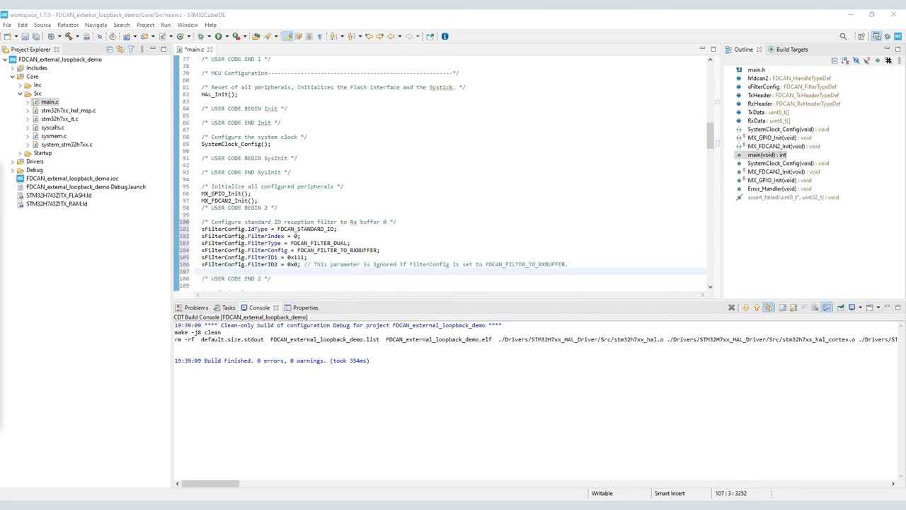
type("sFilterConfig.RxBufferIndex = 0;")
type("HAL_FDCAN_ConfigFilter(&hfdcan2, &sFilterConfig);")
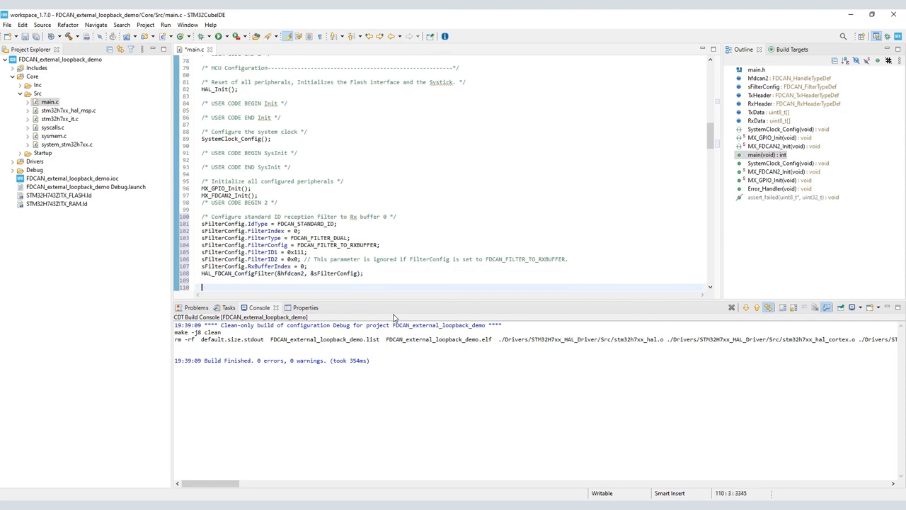
scroll("down", 3)
type("/* Configure Tx buffer message */")
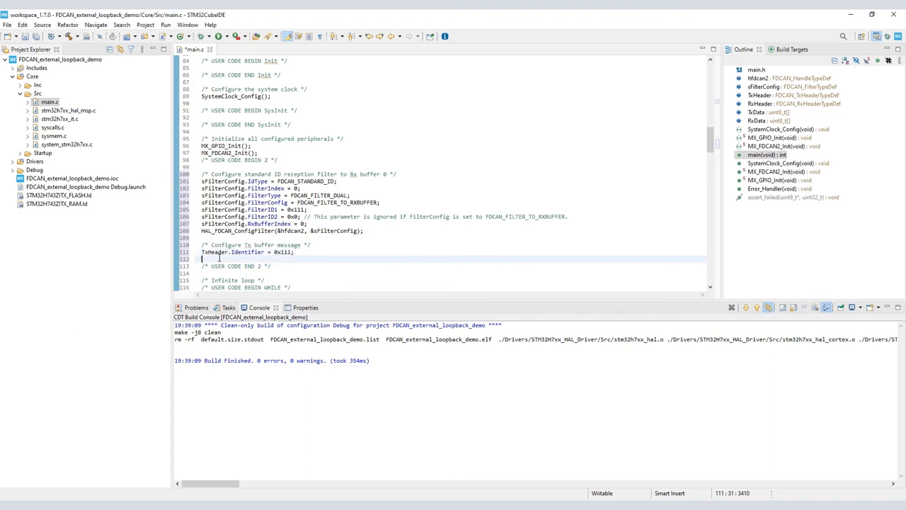
Set TxHeader to standard ID, data frame, 12-byte DLC and active error state indicator.
type("TxHeader.IdType = FDCAN_STANDARD_ID;")
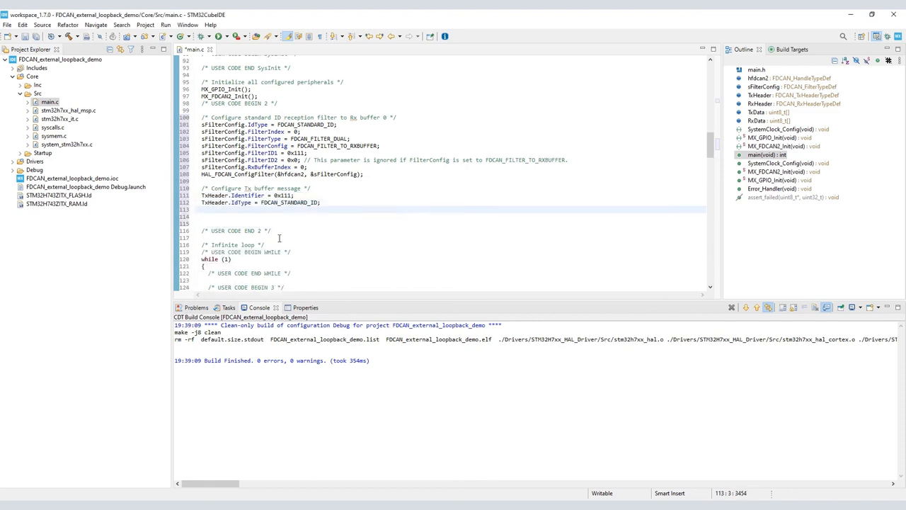
type("TxHeader.TxFrameType = FDCAN_DATA_FRAME;")
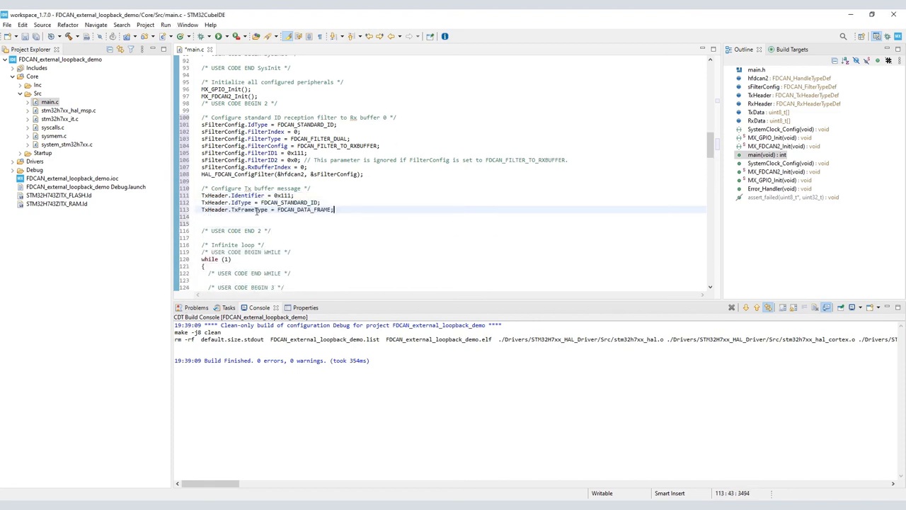
type("TxHeader.DataLength = FDCAN_DLC_BYTES_12;")
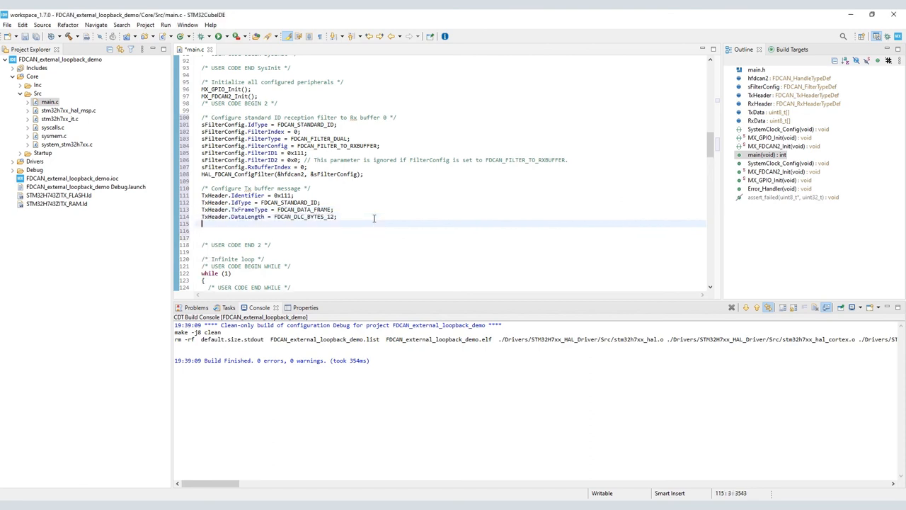
type("TxHeader.ErrorStateIndicator = FDCAN_ESI_ACTIVE;")
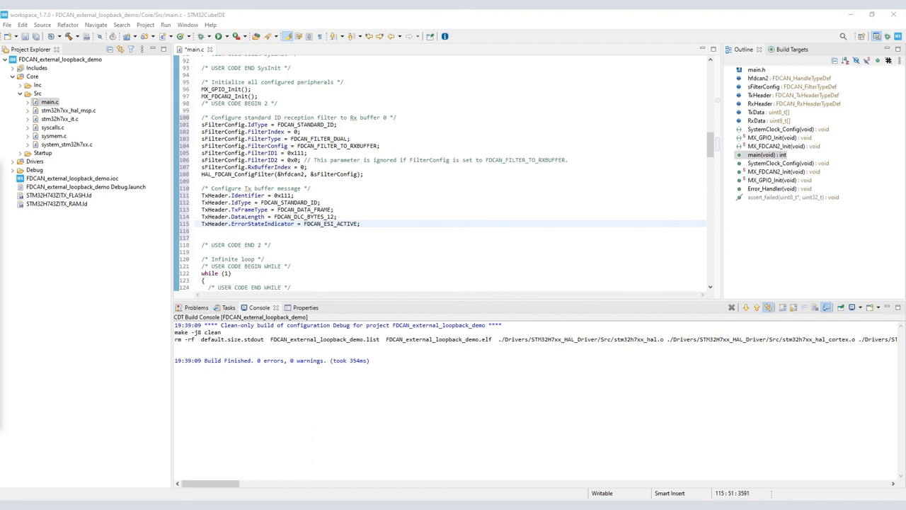
Set TxHeader bit-rate switch on, FD CAN format, no Tx events and message marker 0x00.
type("TxHeader.BitRateSwitch = FDCAN_BRS_ON;")
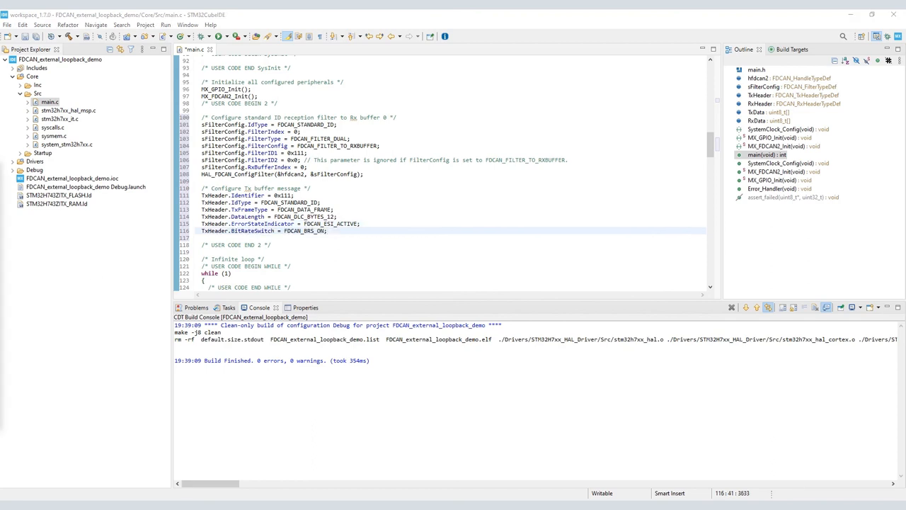
type("TxHeader.FDFormat = FDCAN_FD_CAN;")
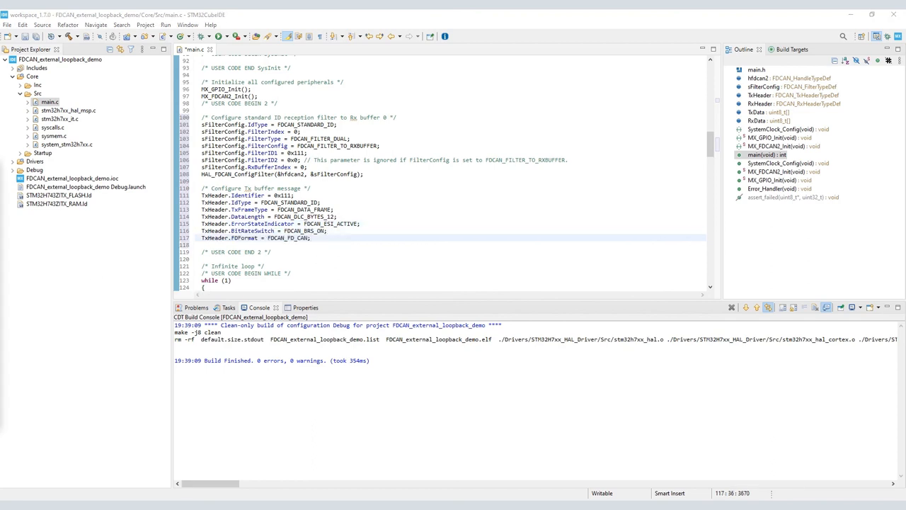
type("TxHeader.TxEventFifoControl = FDCAN_NO_TX_EVENTS;")
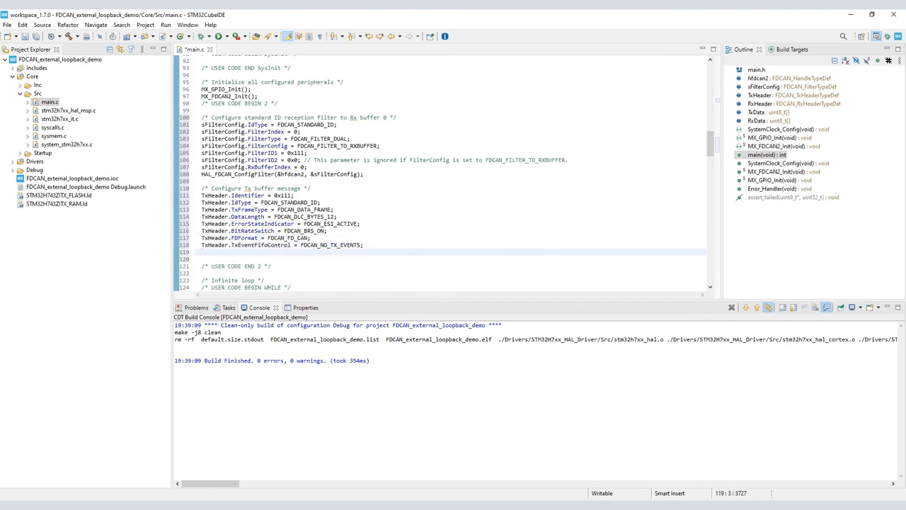
type("TxHeader.MessageMarker = 0x00; // Ignore because FDCAN_NO_TX_EVENTS")
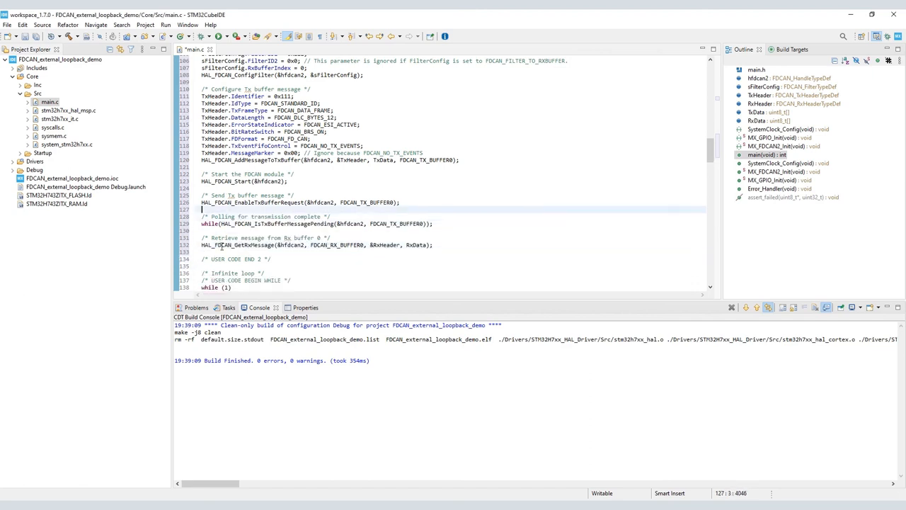
Add the AddMessageToTxBuffer, Start, EnableTxBufferRequest, polling and GetRxMessage calls for hfdcan2.
scroll("down", 3)
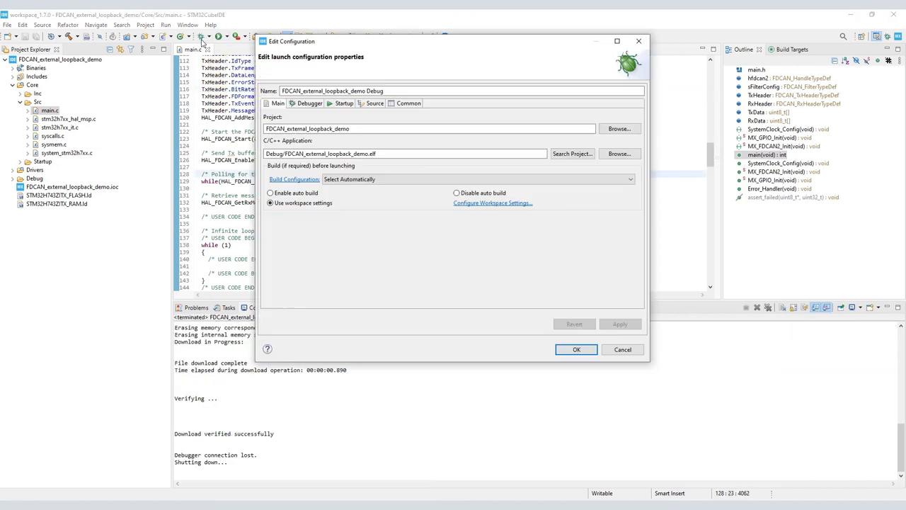
In the Debugger settings, enable ST-LINK S/N, scan and select the connected probe's serial number.
left_click(309, 104)
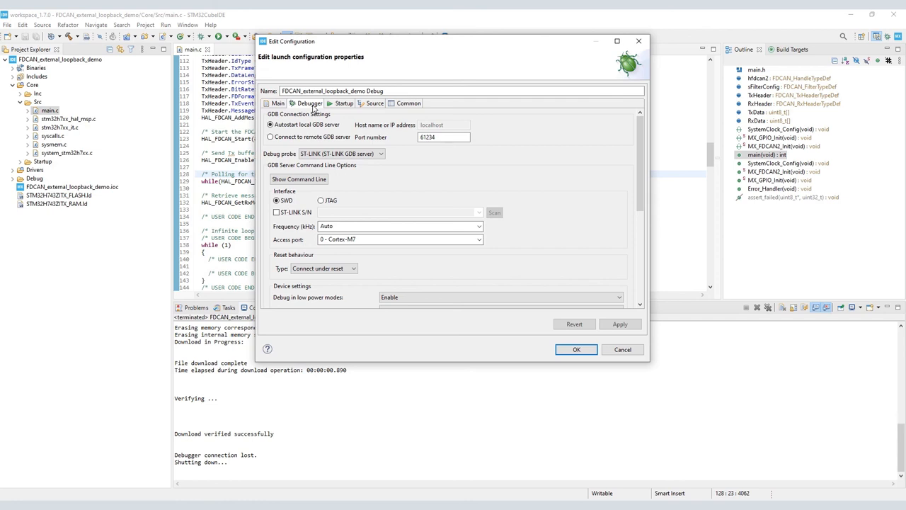
left_click(276, 213)
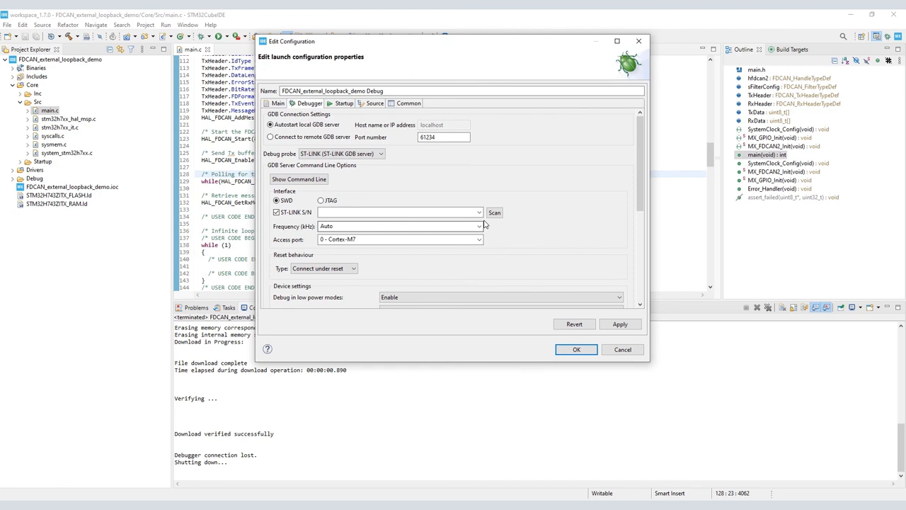
left_click(479, 213)
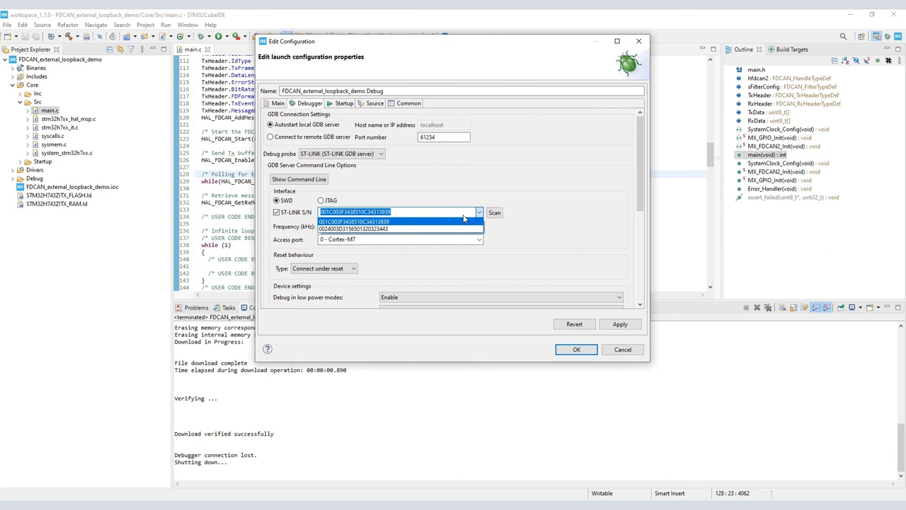
mouse_move(441, 228)
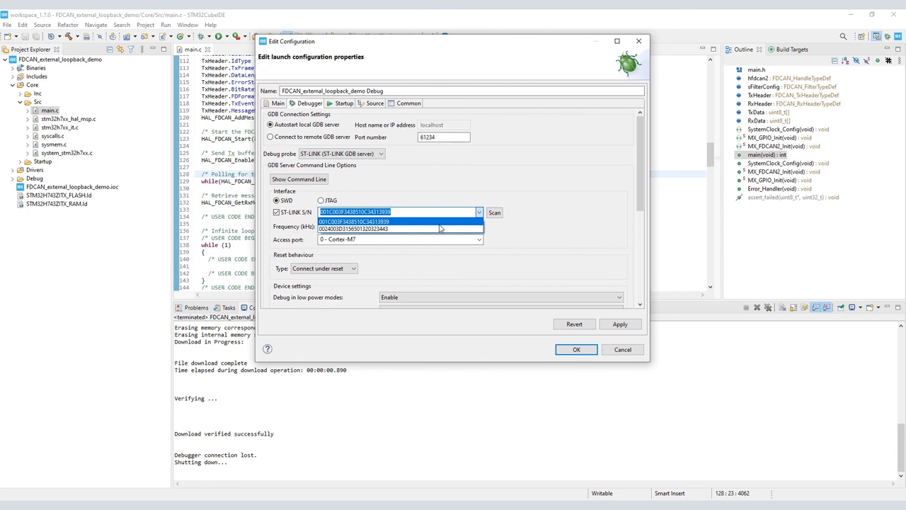
left_click(577, 348)
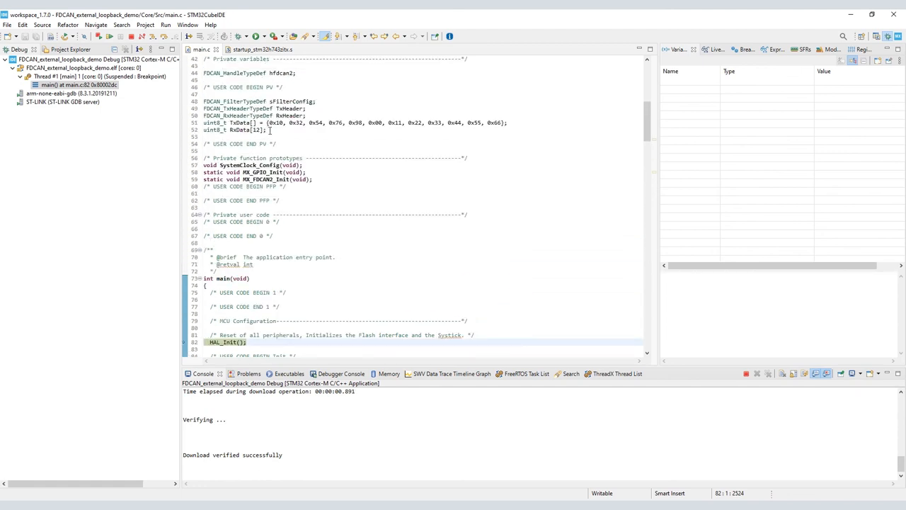
mouse_move(715, 49)
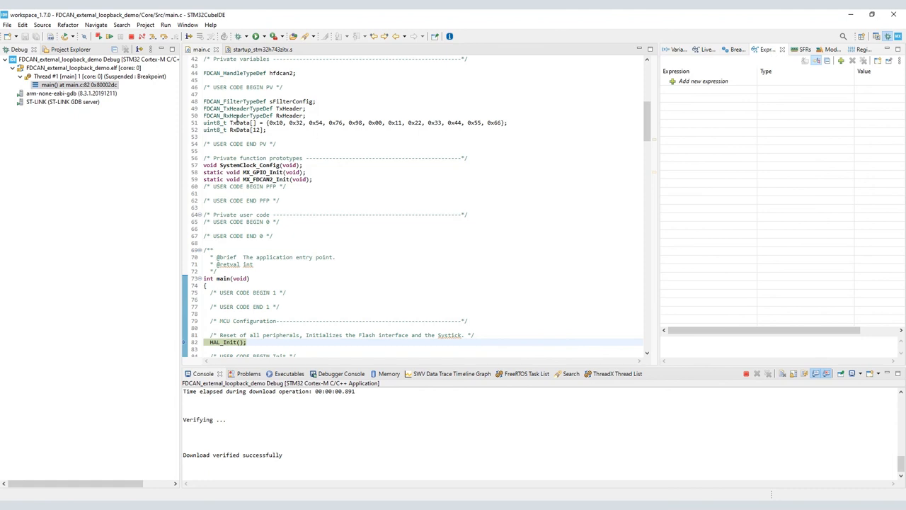
Watch TxData and RxData in the Expressions view and expand RxData's elements.
double_click(241, 130)
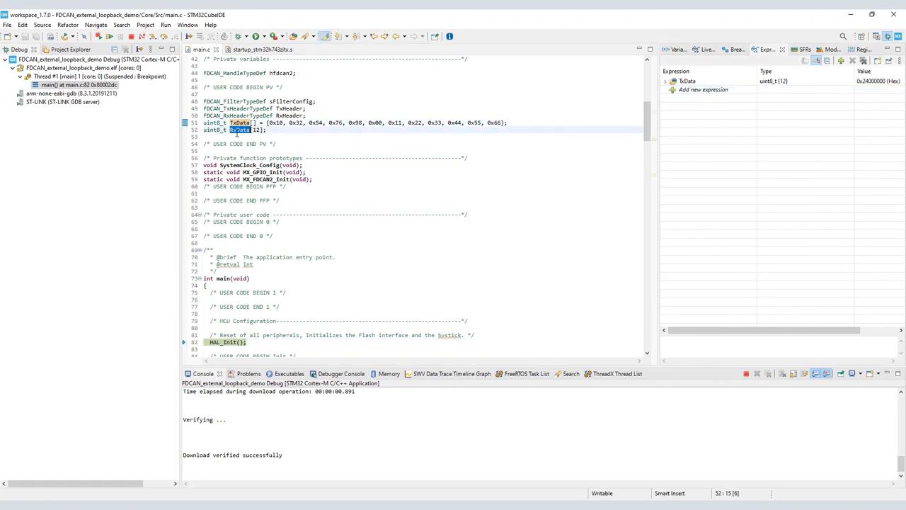
left_click(665, 90)
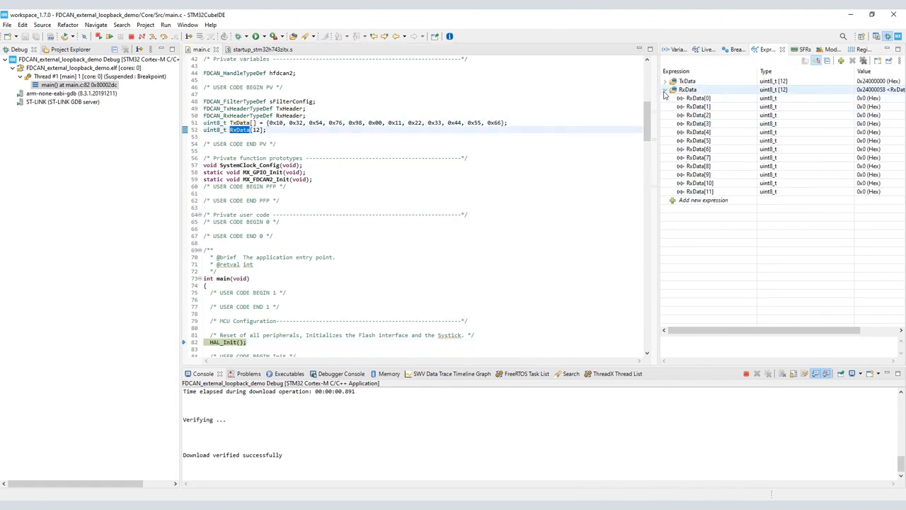
left_click(665, 81)
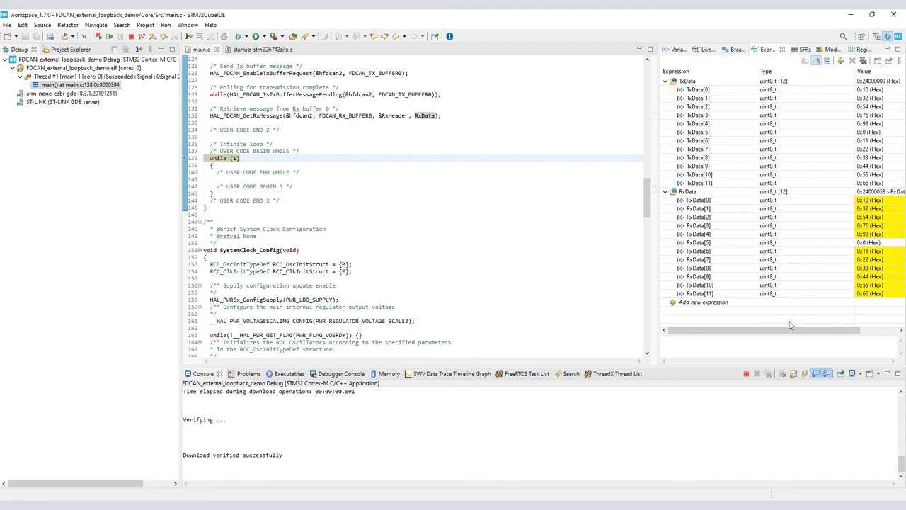
mouse_move(197, 93)
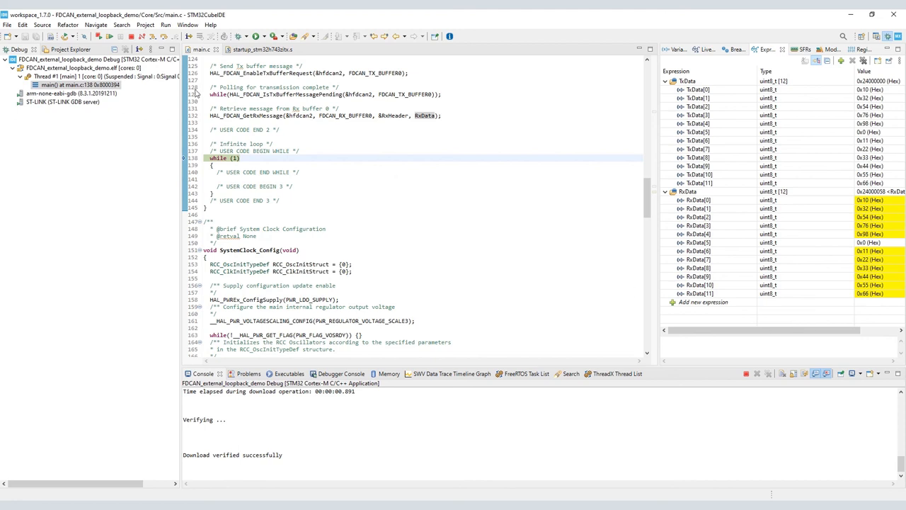